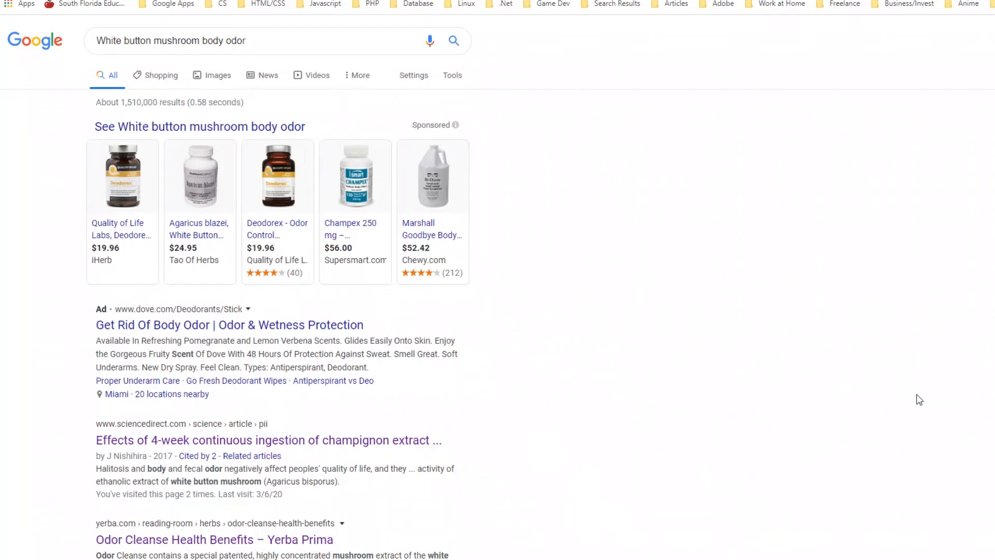
# View the ScienceDirect champignon extract halitosis and body odor study and its abstract
pyautogui.click(268, 439)
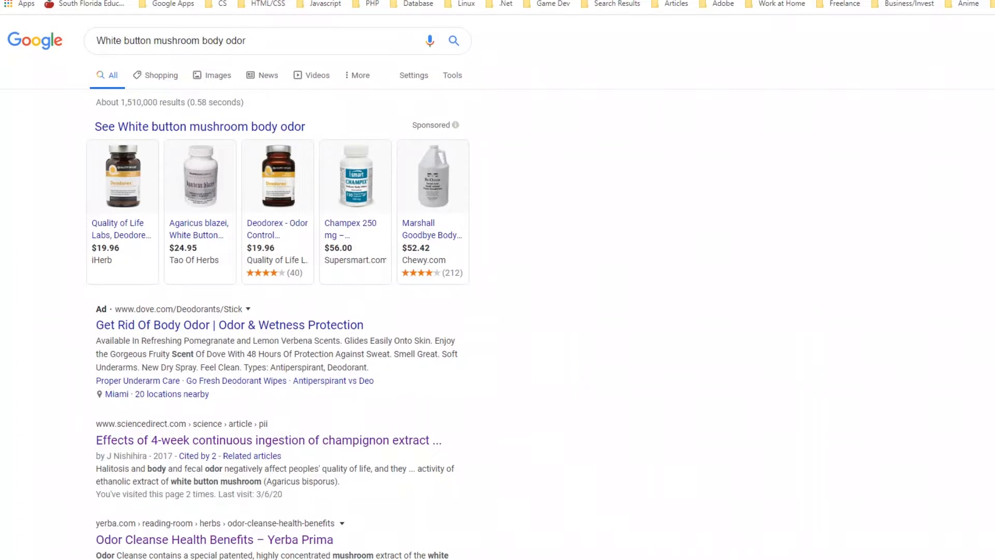
pyautogui.moveTo(527, 61)
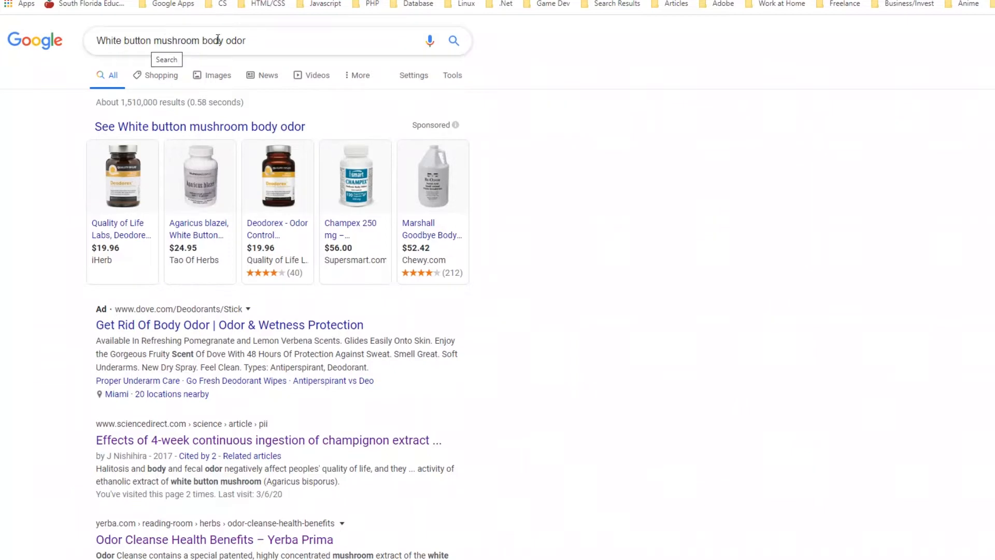
pyautogui.click(268, 440)
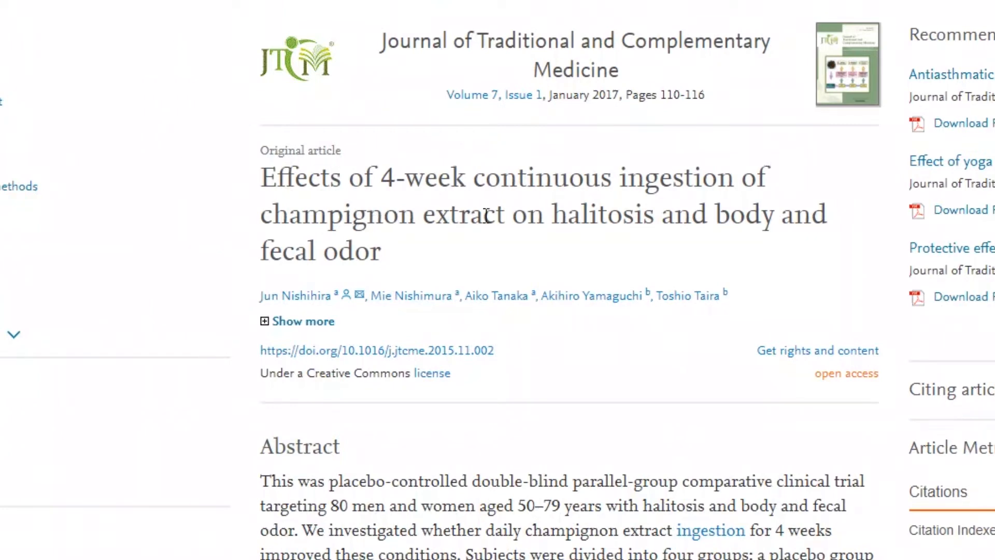
pyautogui.moveTo(574, 250)
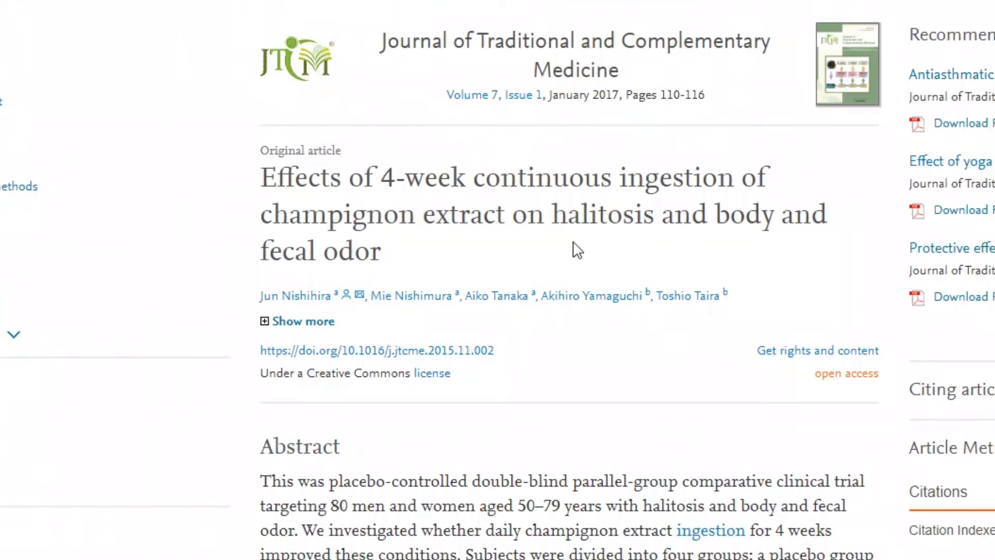
pyautogui.moveTo(690, 228)
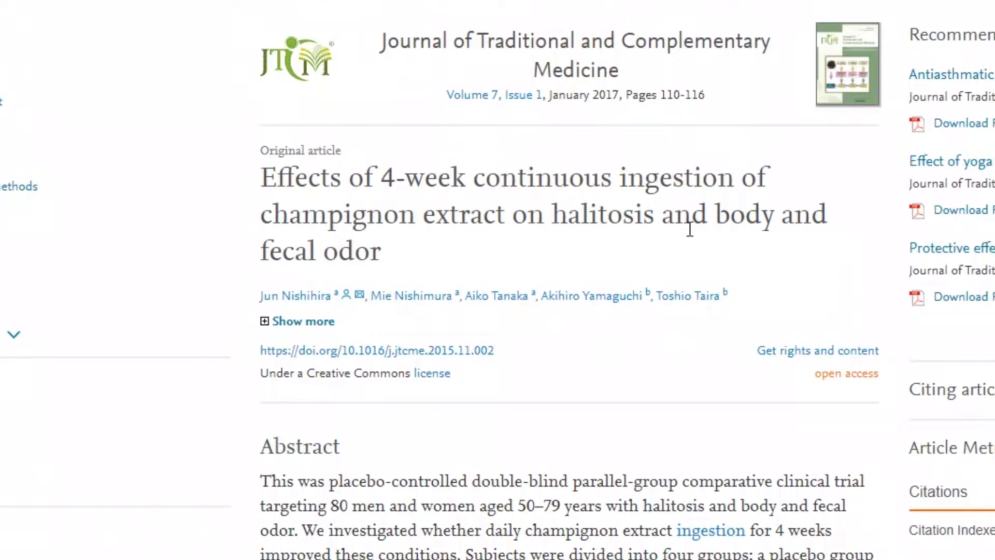
pyautogui.scroll(-3)
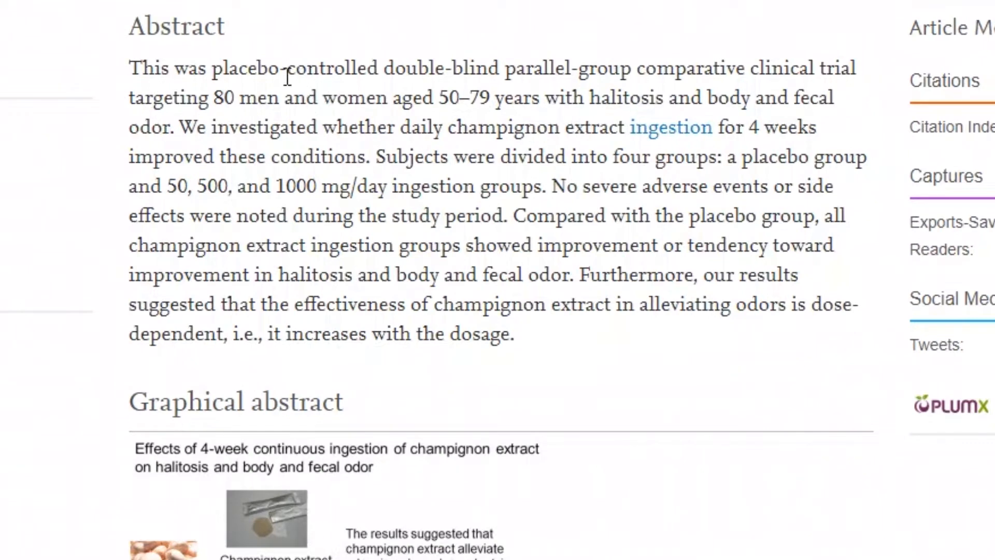
pyautogui.moveTo(564, 66)
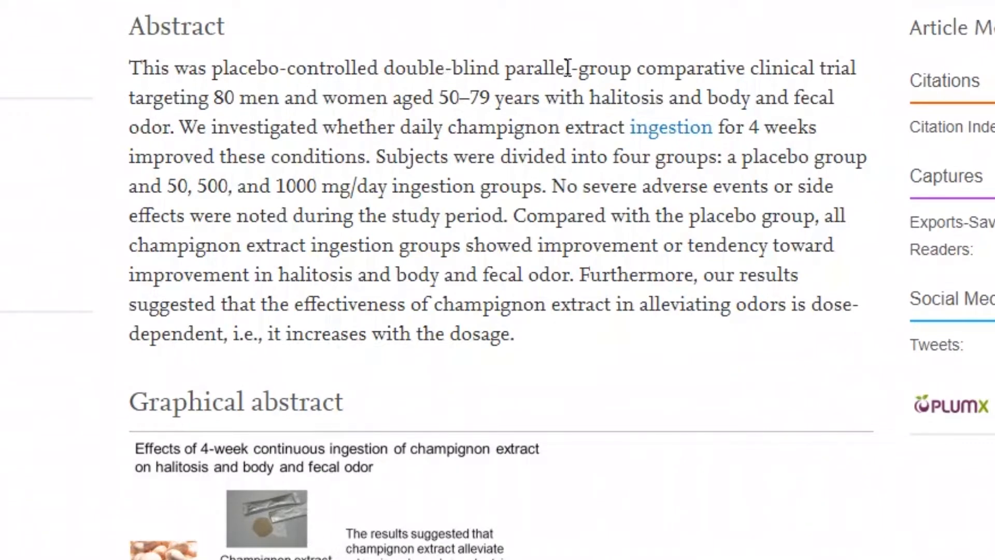
pyautogui.moveTo(250, 94)
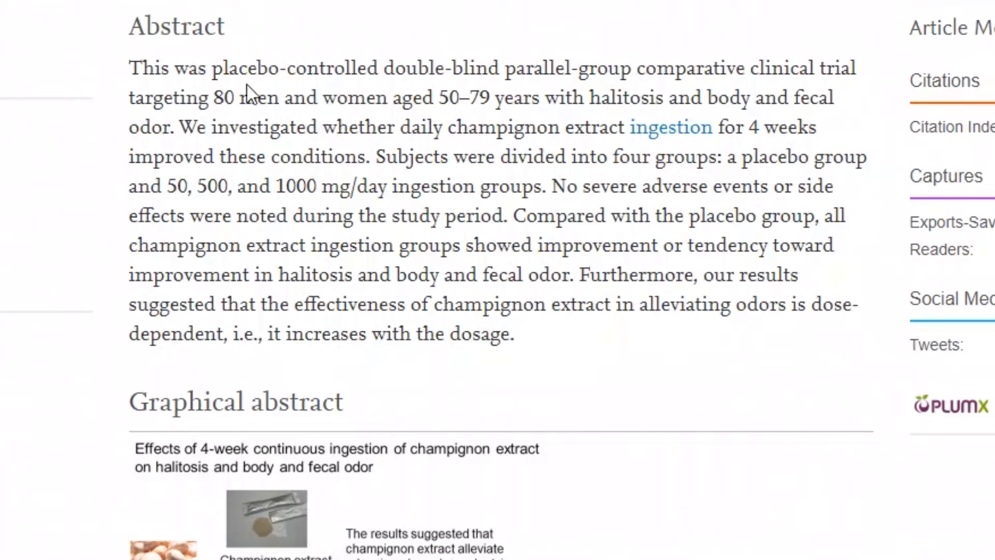
pyautogui.moveTo(431, 99)
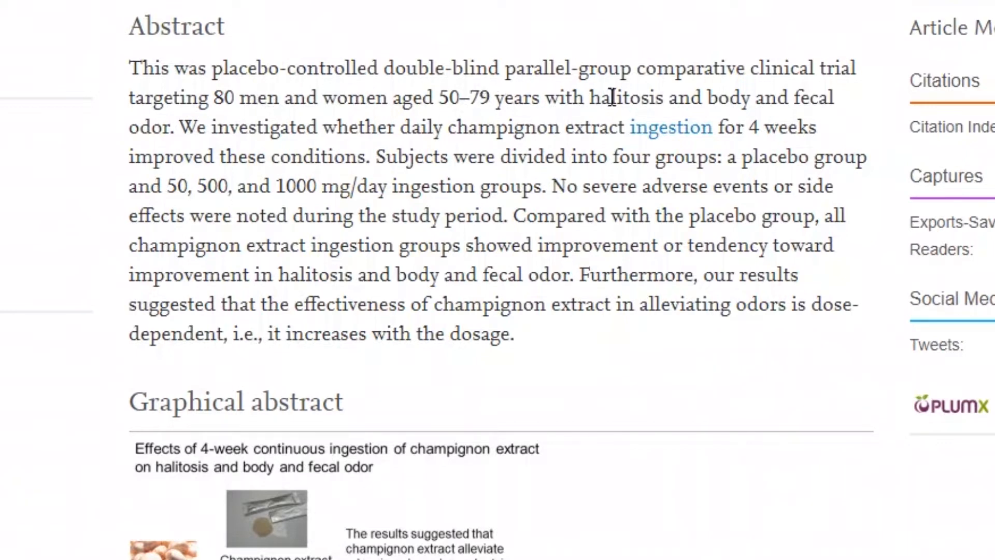
pyautogui.moveTo(260, 126)
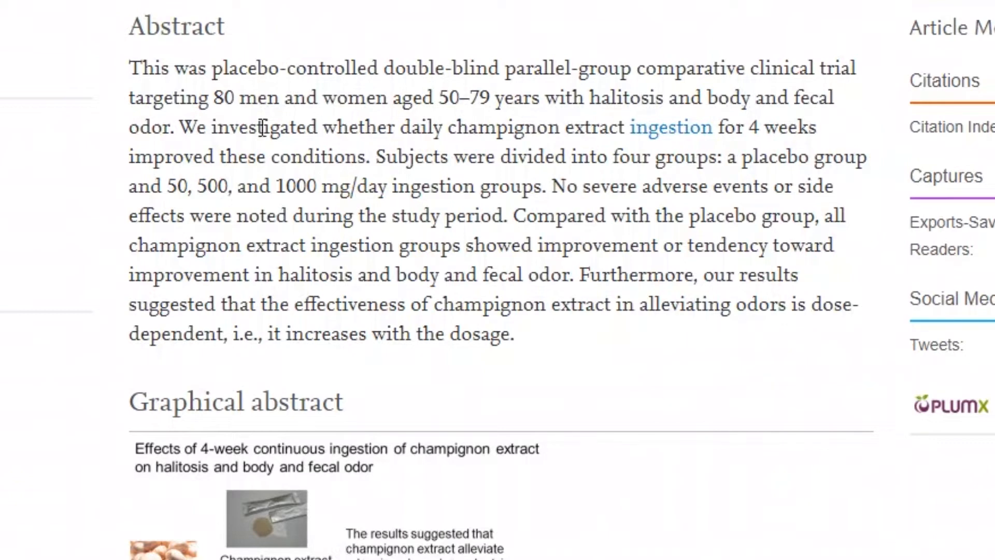
pyautogui.moveTo(499, 130)
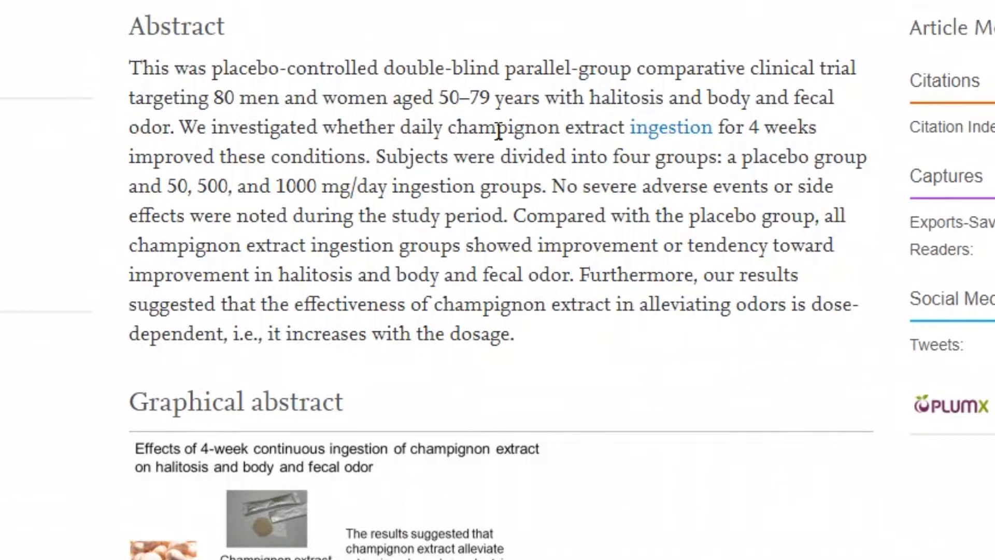
pyautogui.moveTo(671, 126)
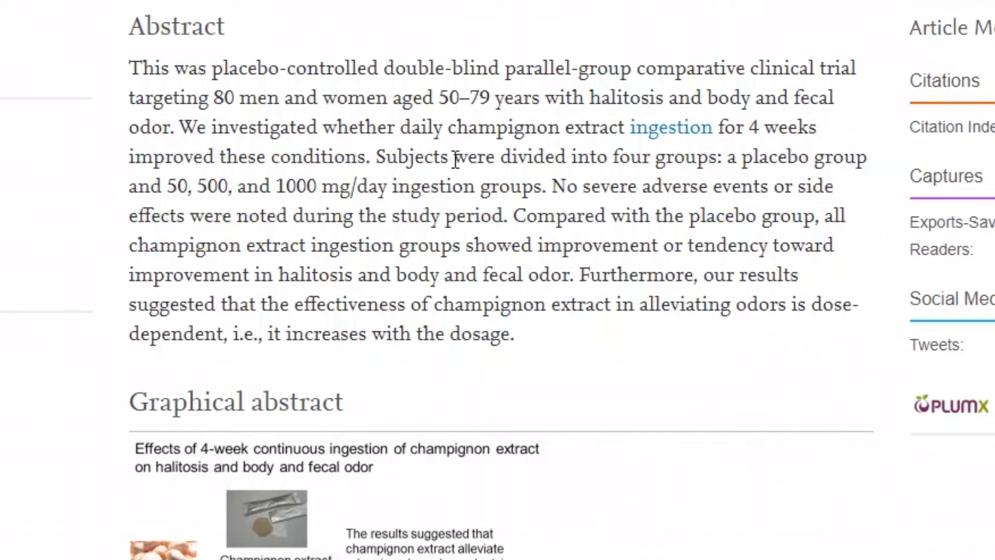
pyautogui.moveTo(748, 165)
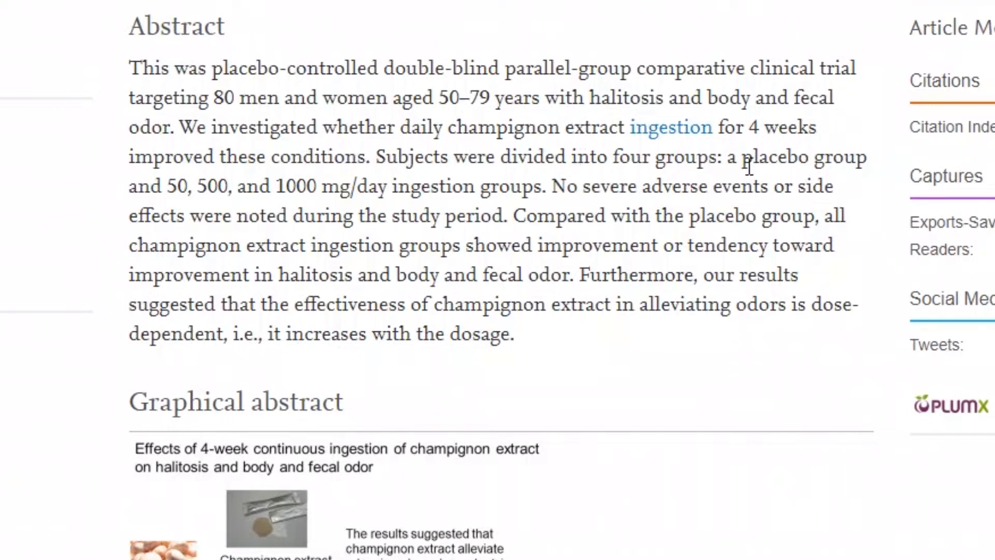
pyautogui.moveTo(149, 194)
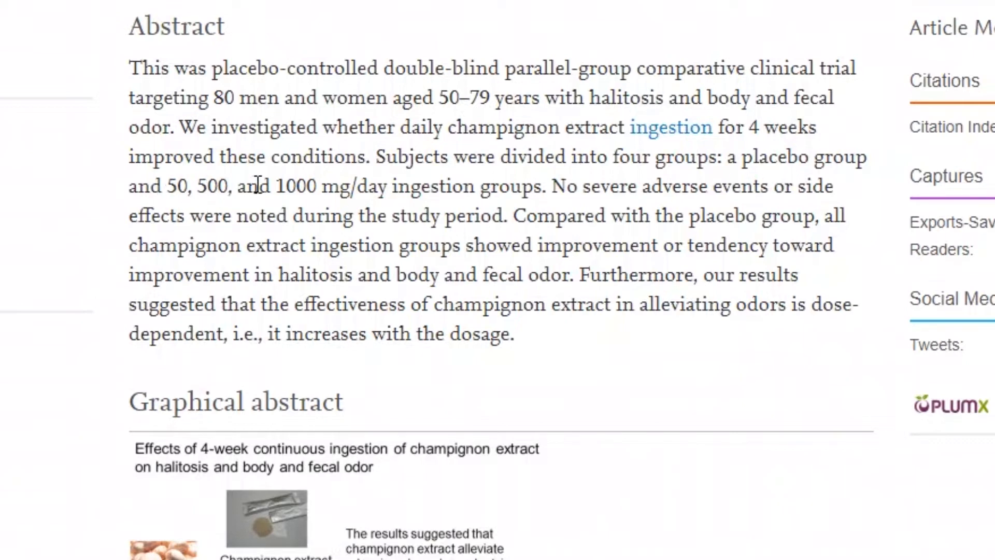
pyautogui.moveTo(362, 194)
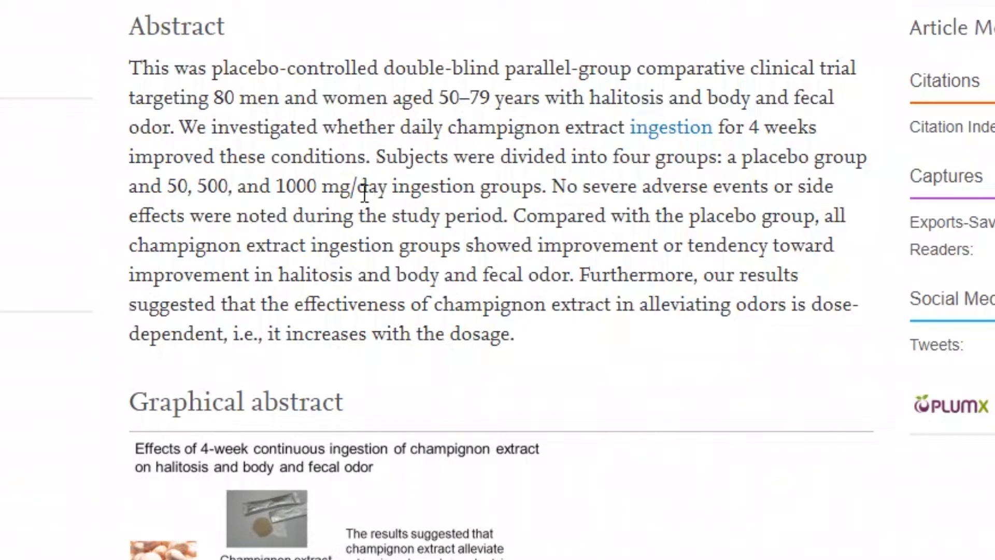
pyautogui.moveTo(650, 185)
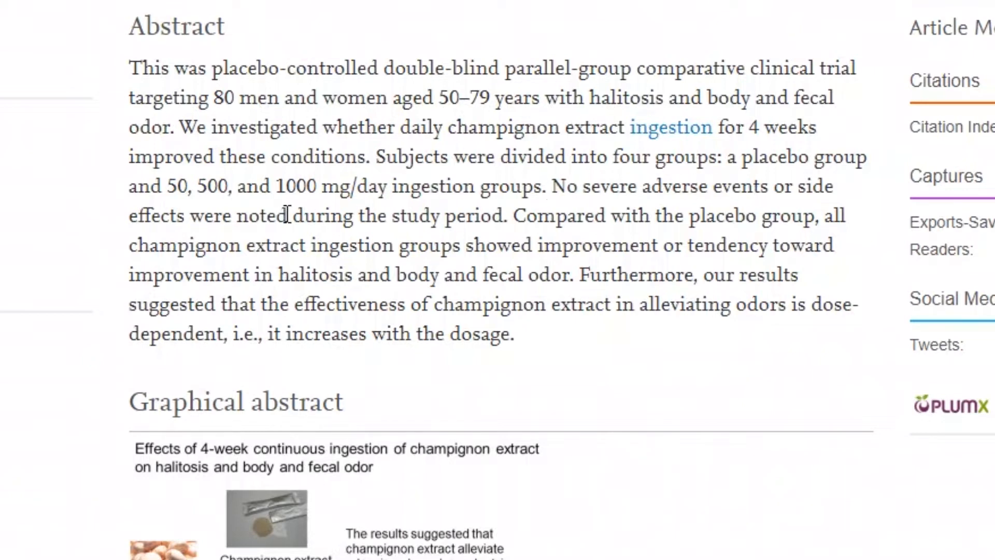
pyautogui.moveTo(628, 212)
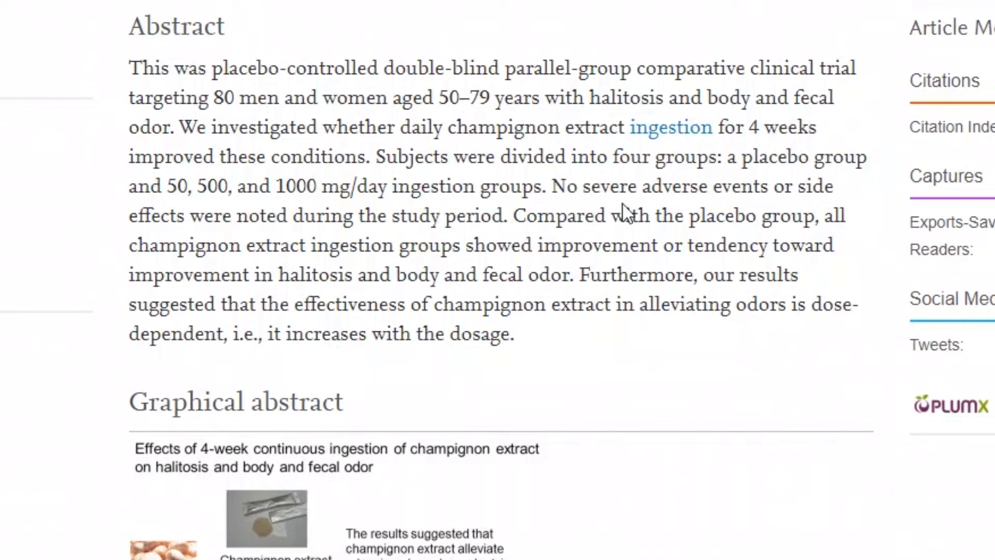
pyautogui.moveTo(266, 273)
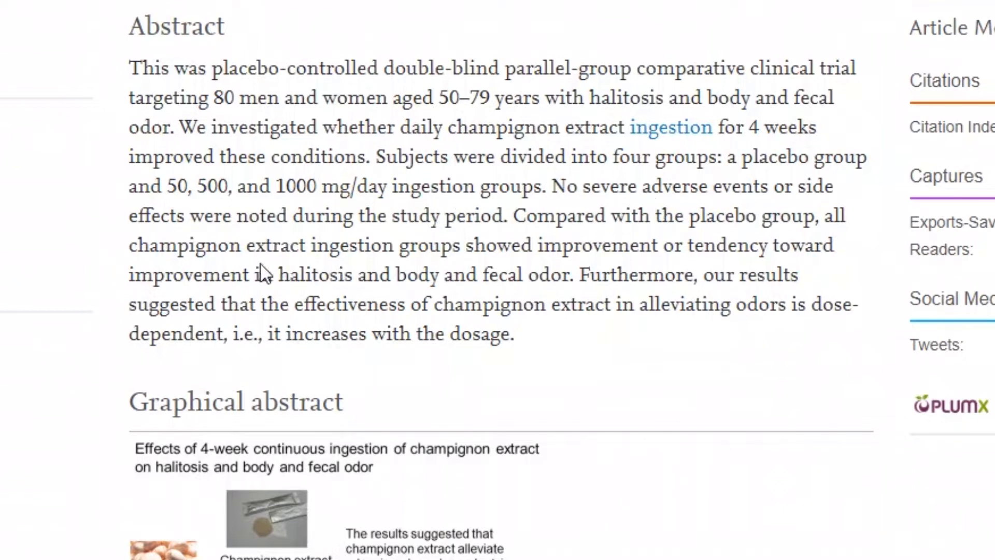
pyautogui.moveTo(470, 252)
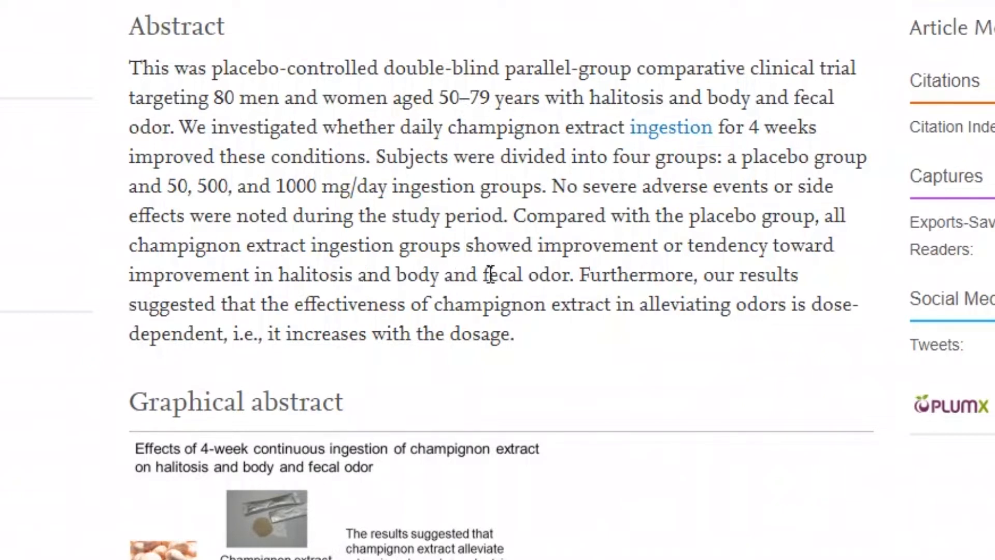
pyautogui.moveTo(521, 254)
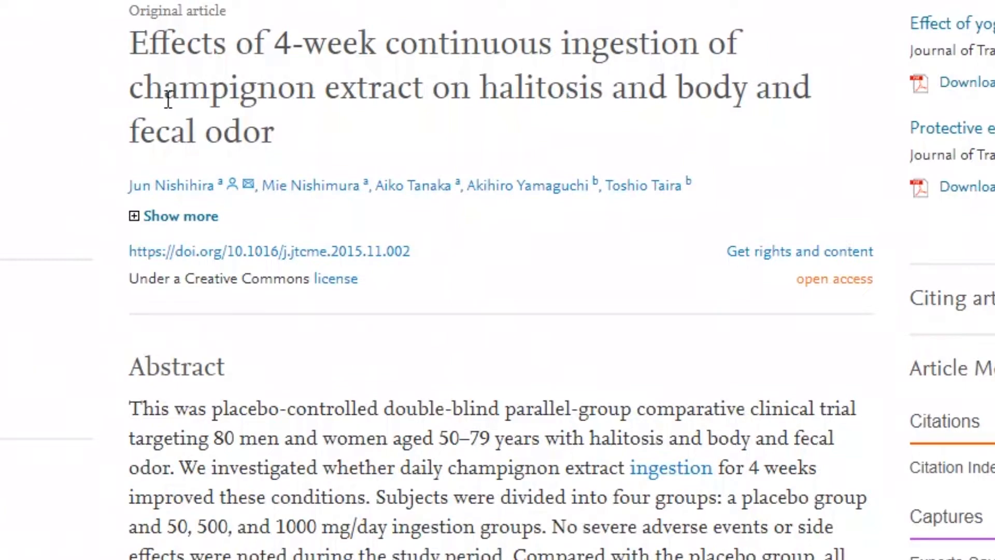
pyautogui.moveTo(184, 120)
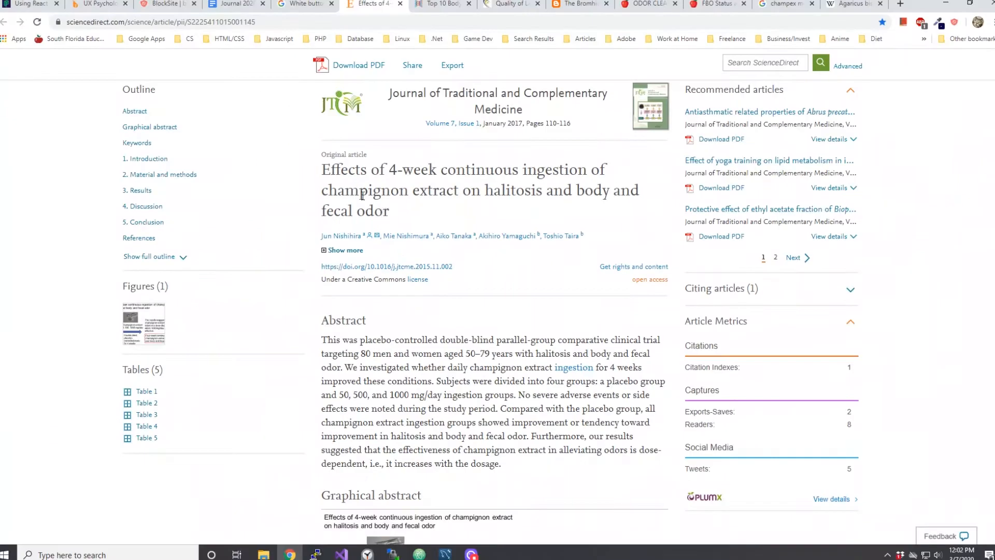
# Review Wikipedia's Agaricus bisporus article down to its common names, including champignon
pyautogui.click(853, 4)
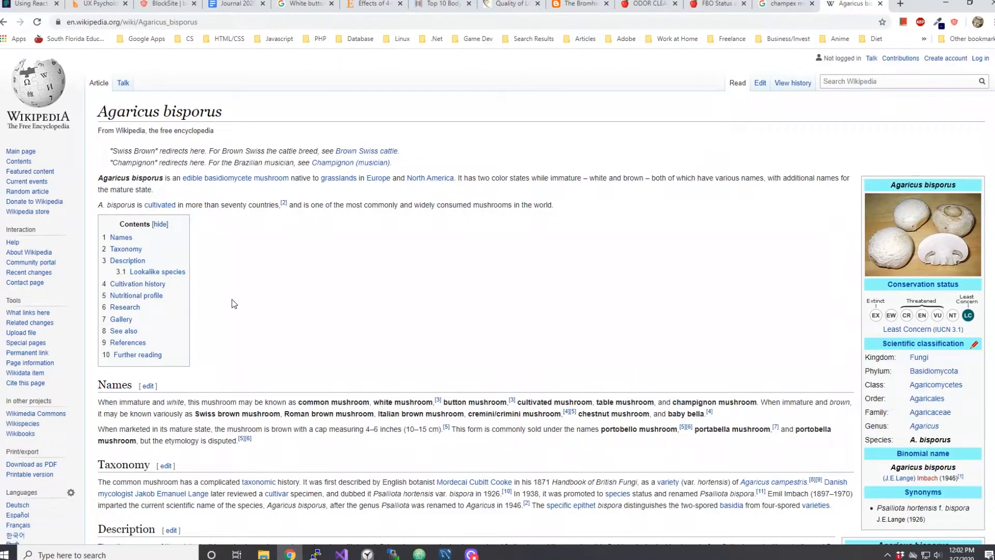
pyautogui.scroll(-3)
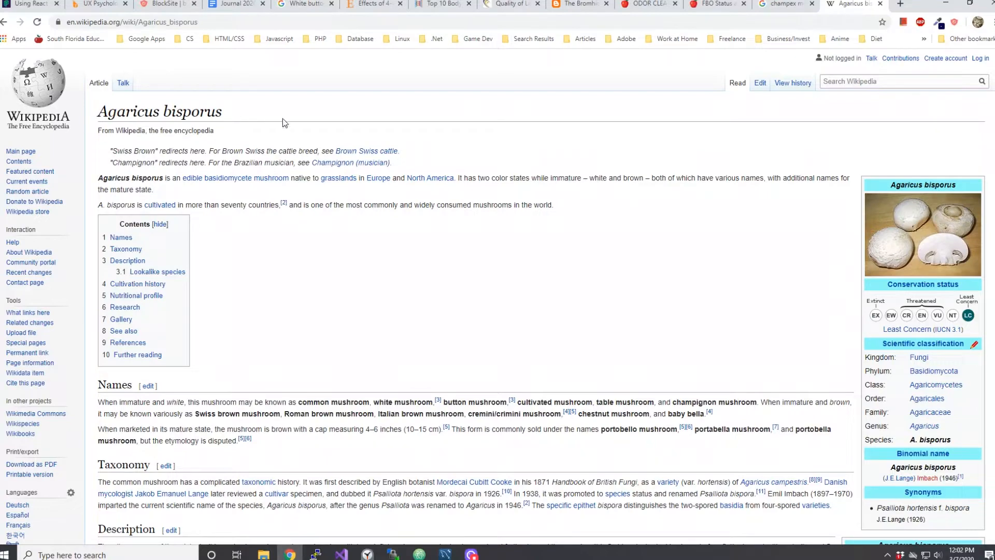
pyautogui.scroll(-3)
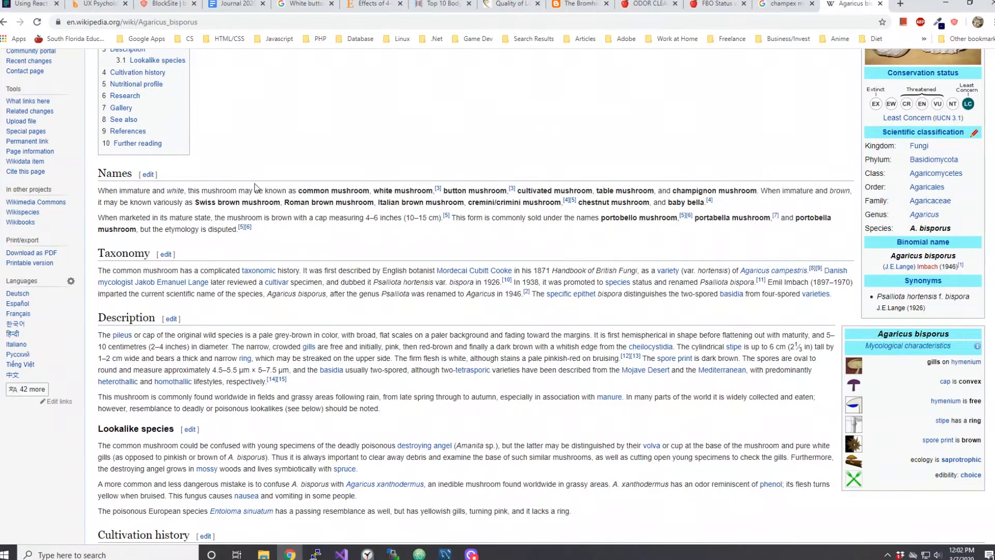
pyautogui.moveTo(101, 200)
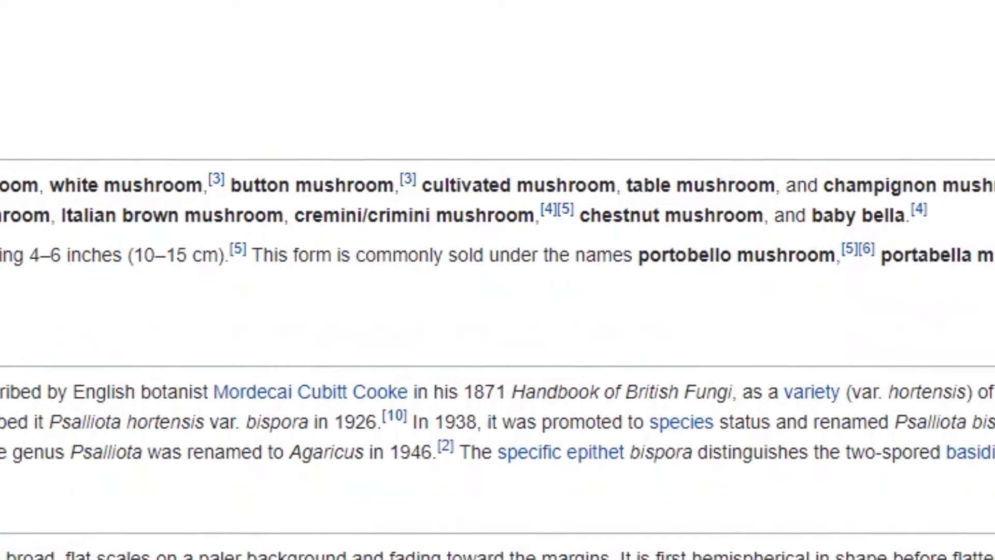
pyautogui.hscroll(3)
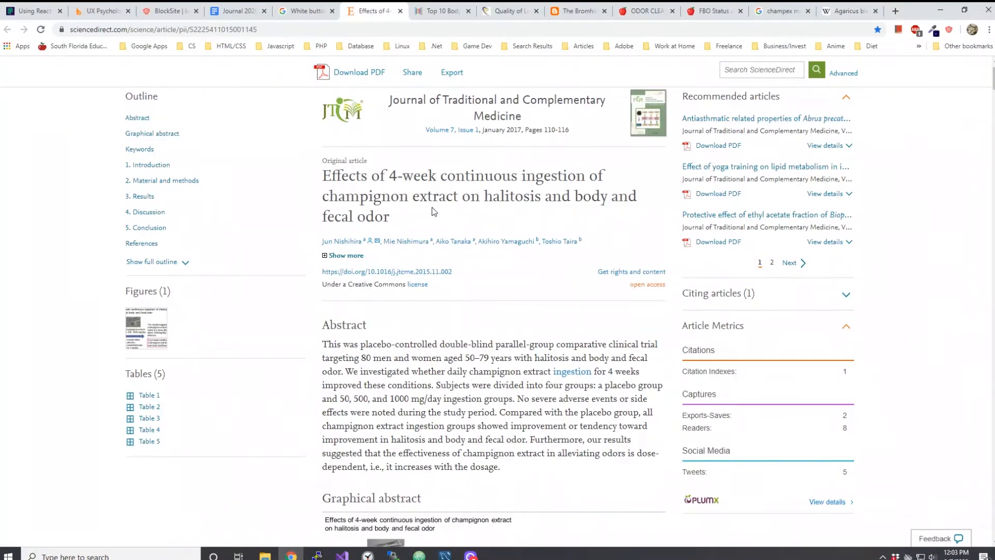
# Read the study's VAS table and the halitosis, pillow odor and pajama odor result sections
pyautogui.scroll(-3)
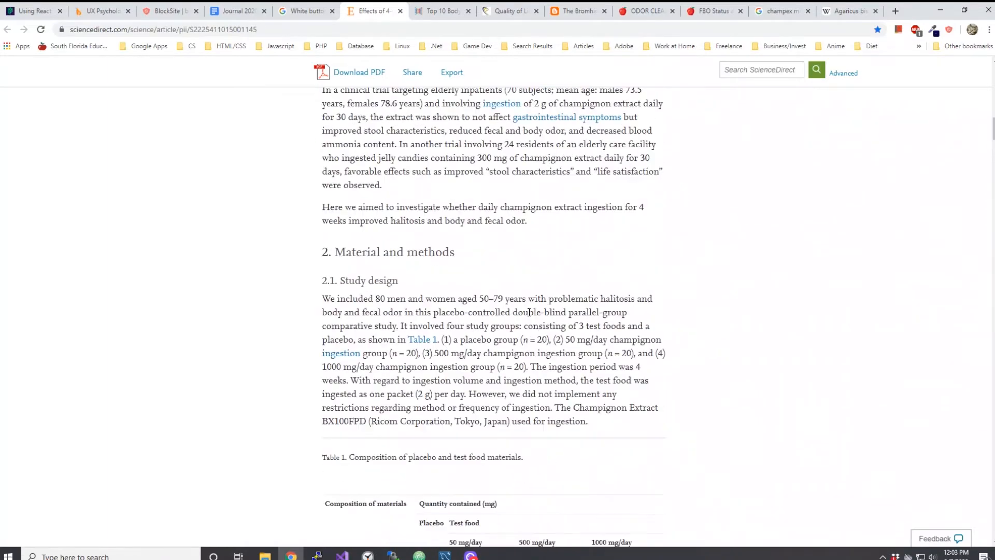
pyautogui.scroll(-3)
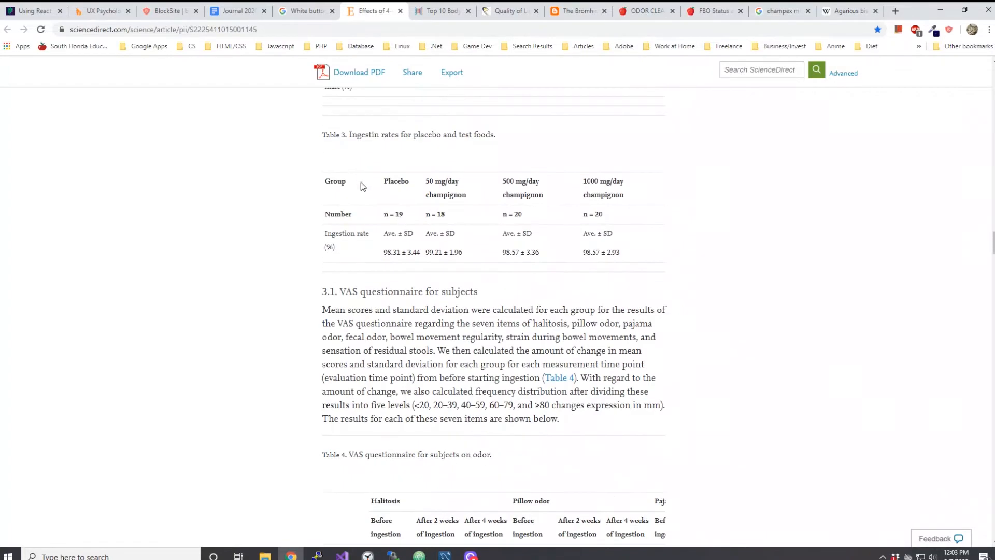
pyautogui.scroll(-3)
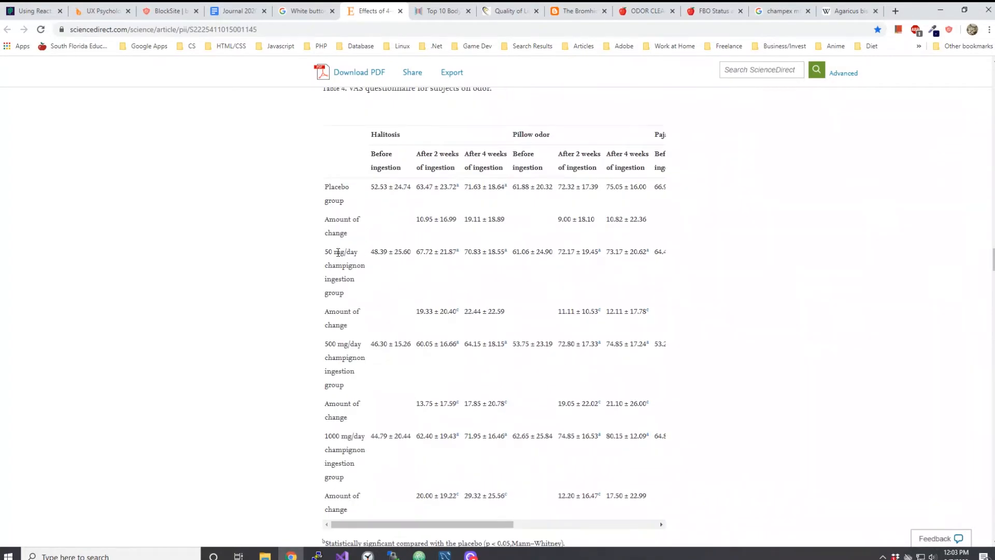
pyautogui.moveTo(390, 234)
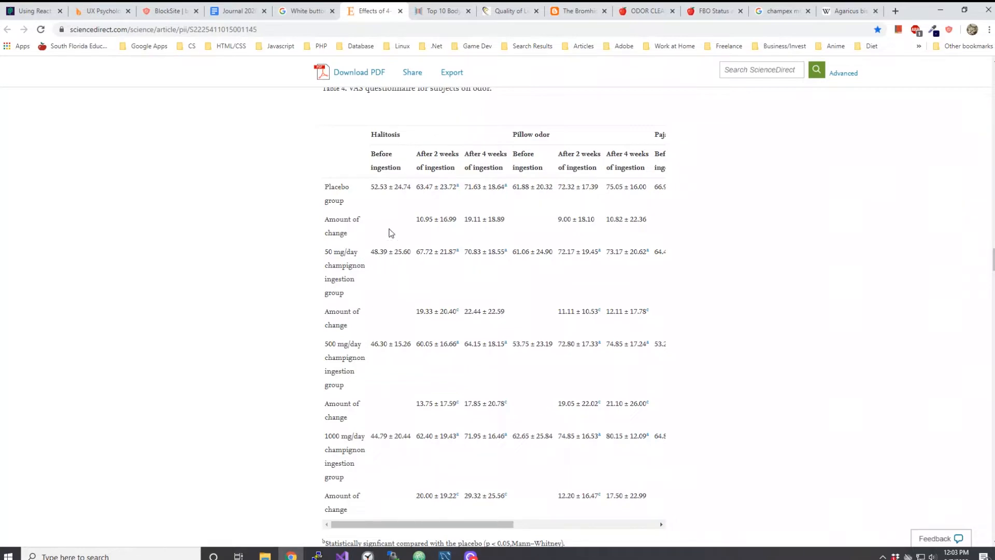
pyautogui.moveTo(334, 214)
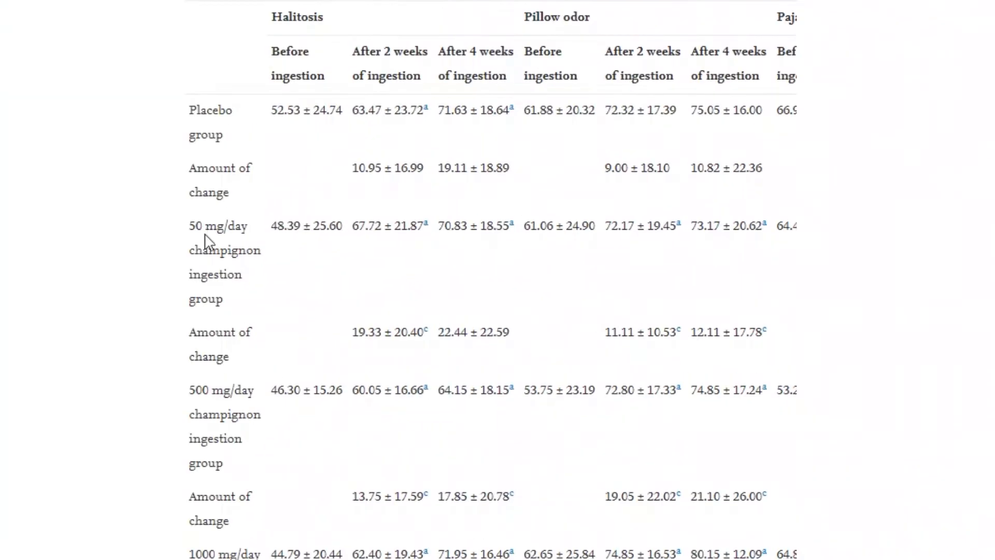
pyautogui.moveTo(216, 454)
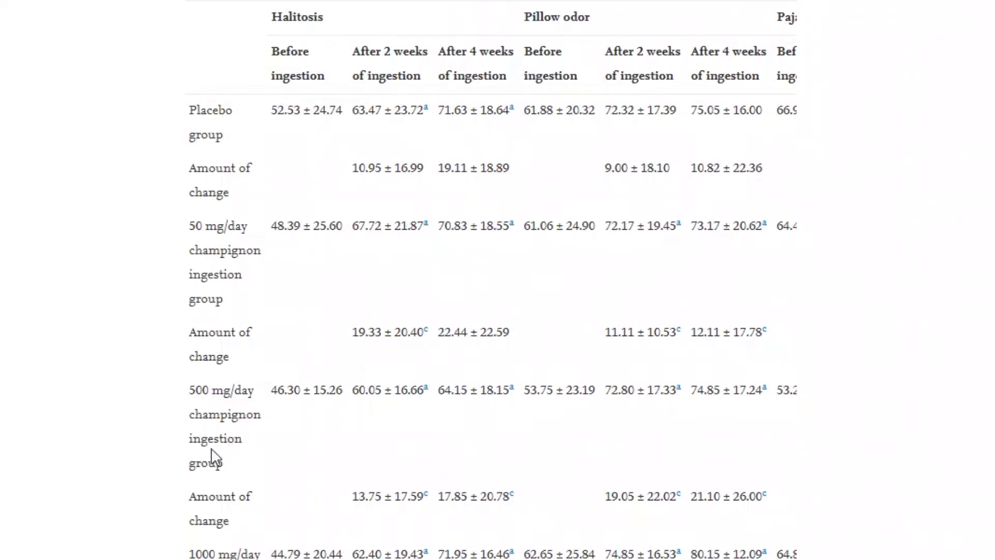
pyautogui.moveTo(216, 438)
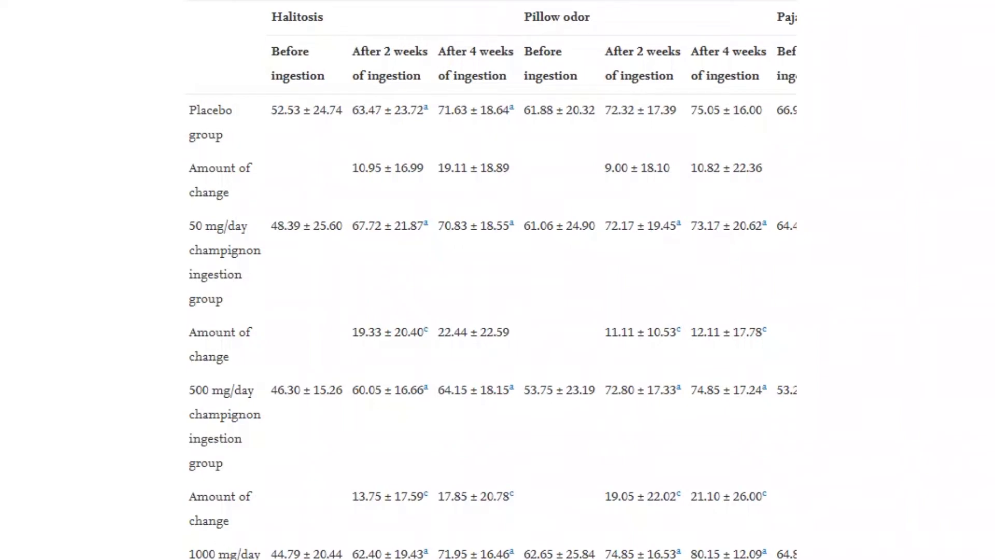
pyautogui.scroll(-3)
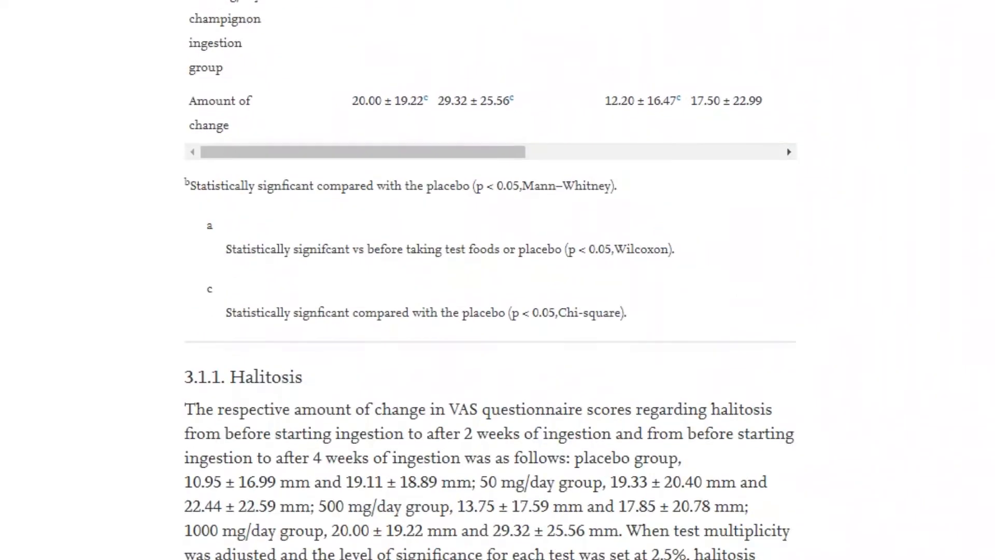
pyautogui.scroll(-3)
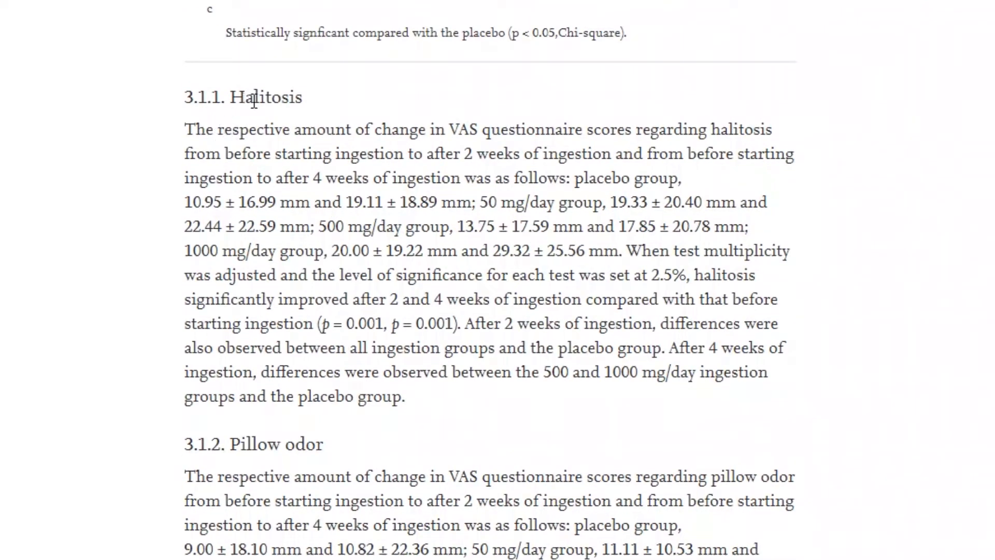
pyautogui.moveTo(346, 428)
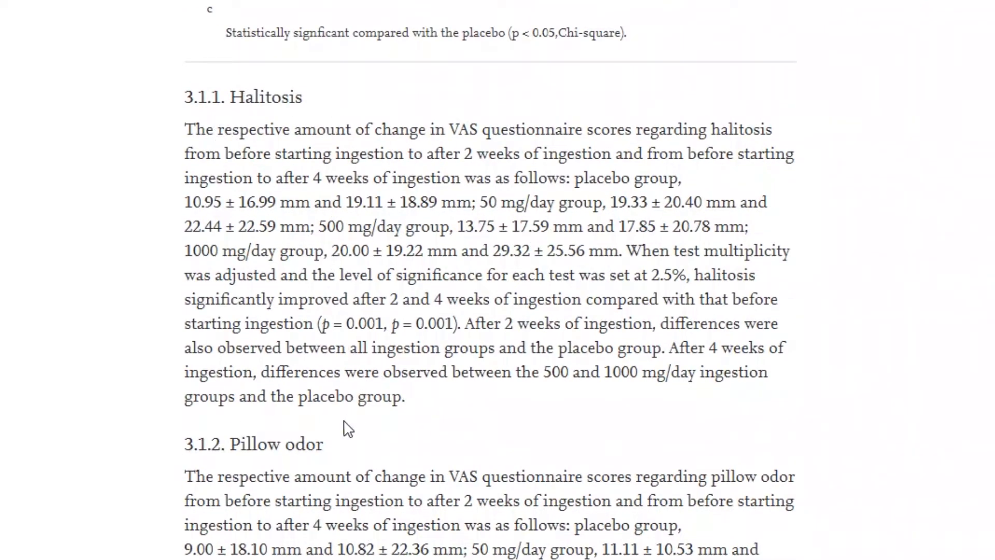
pyautogui.scroll(-3)
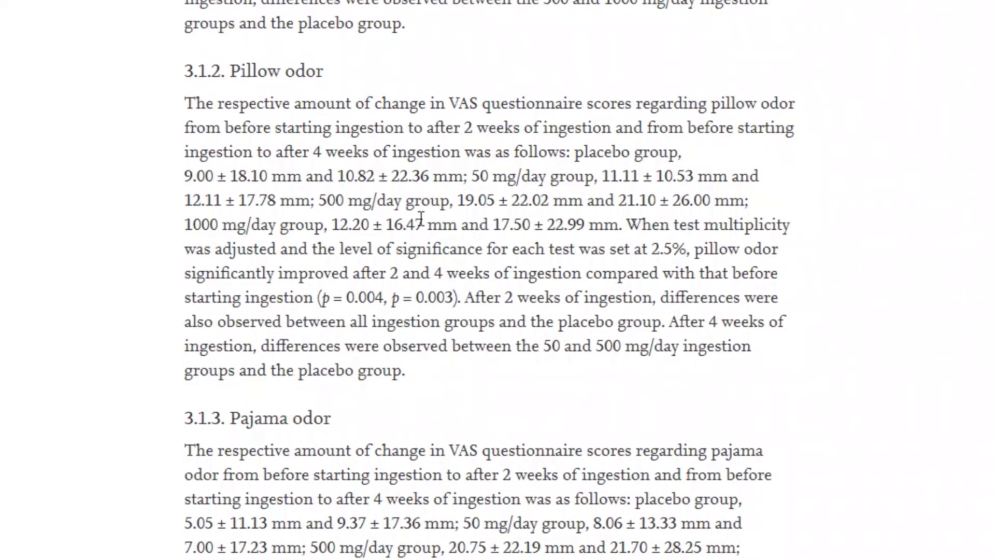
pyautogui.scroll(-3)
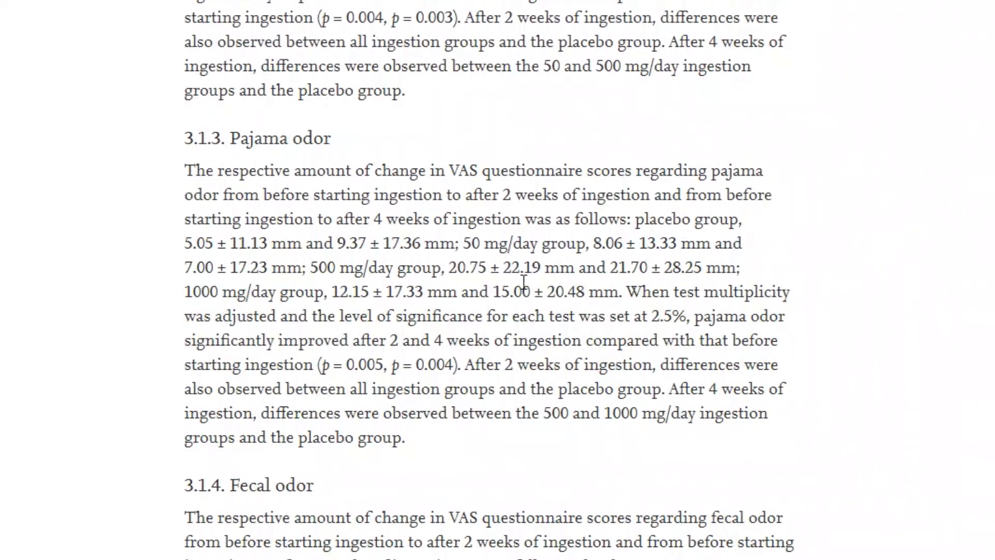
pyautogui.scroll(-3)
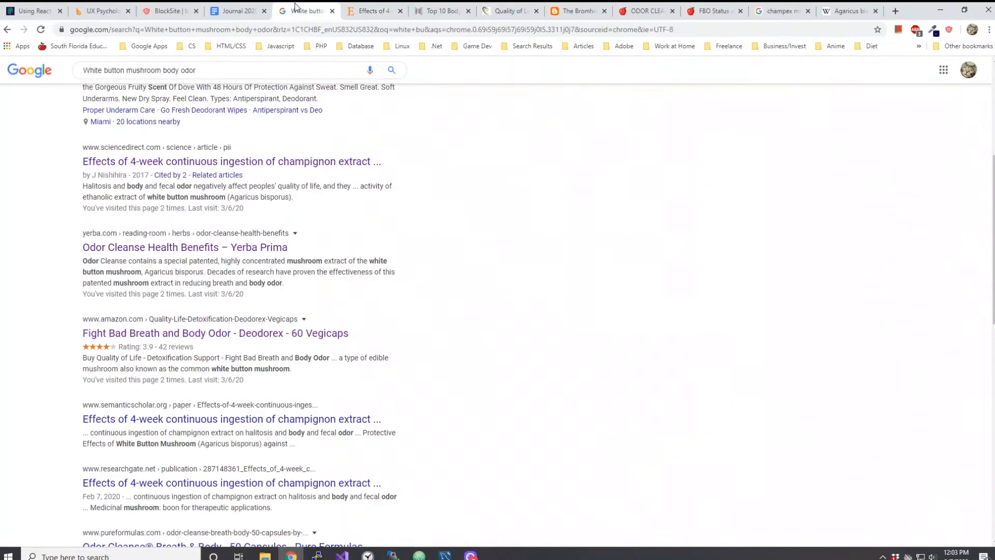
pyautogui.moveTo(130, 258)
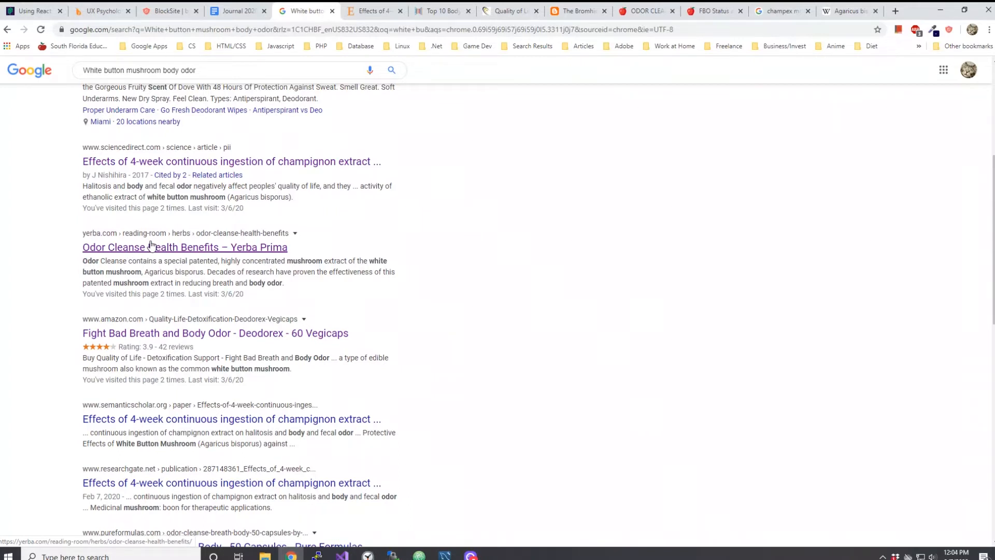
# Load the Yerba Prima 'Odor Cleanse Health Benefits' result in a new tab
pyautogui.click(185, 247)
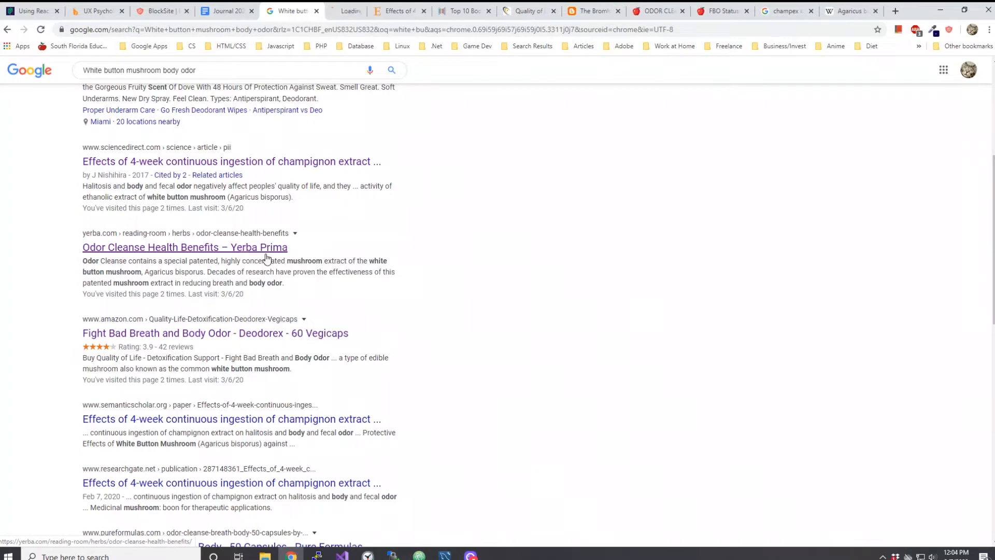
# View the Yerba Prima Odor Cleanse page's list of claimed mushroom extract benefits
pyautogui.click(185, 246)
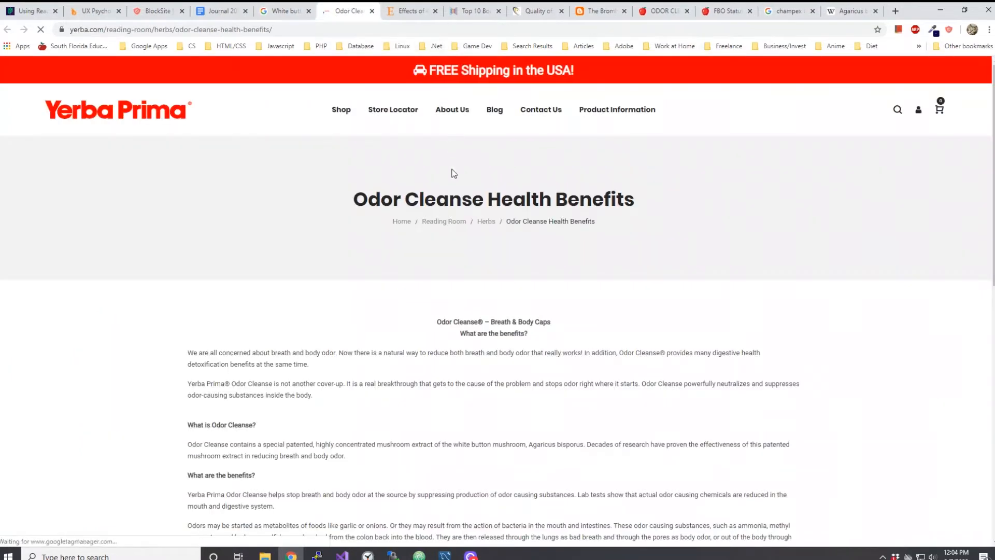
pyautogui.scroll(-3)
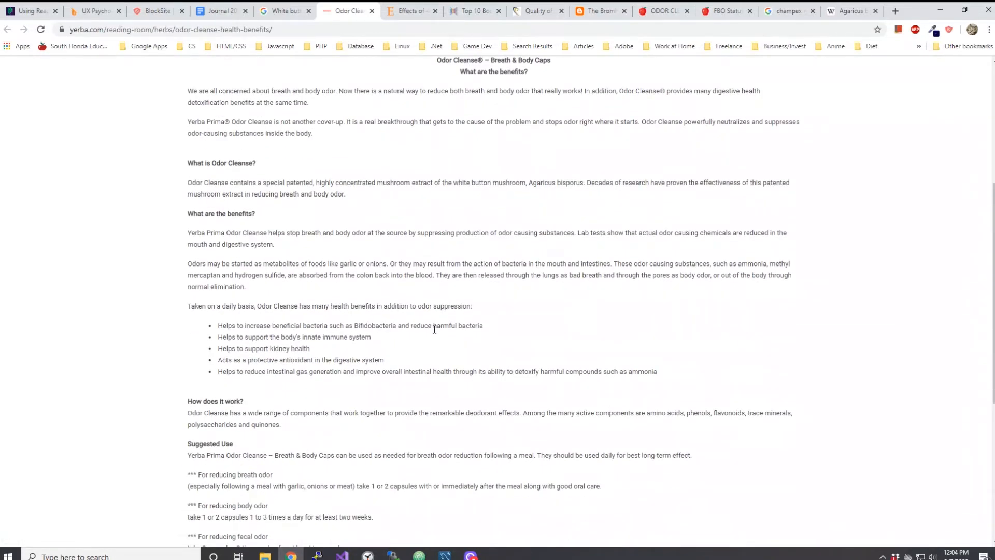
pyautogui.moveTo(438, 318)
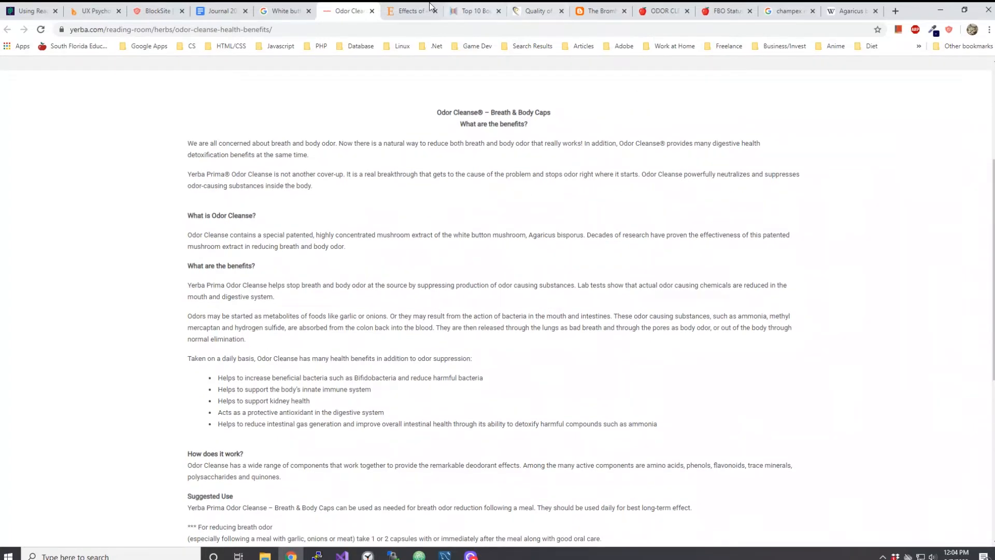
# Glance at the mushroom body odor search results, then return to the champignon study
pyautogui.click(283, 11)
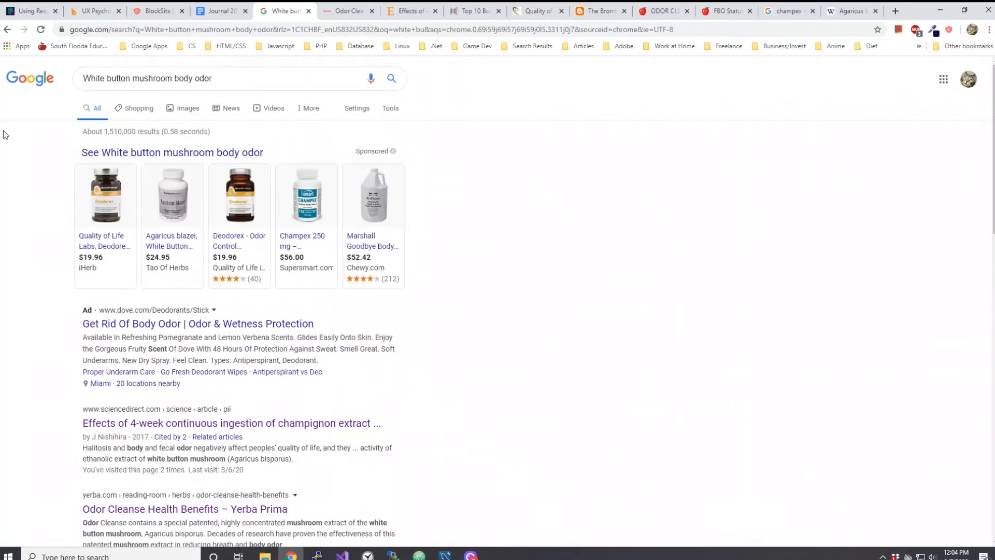
pyautogui.moveTo(157, 77)
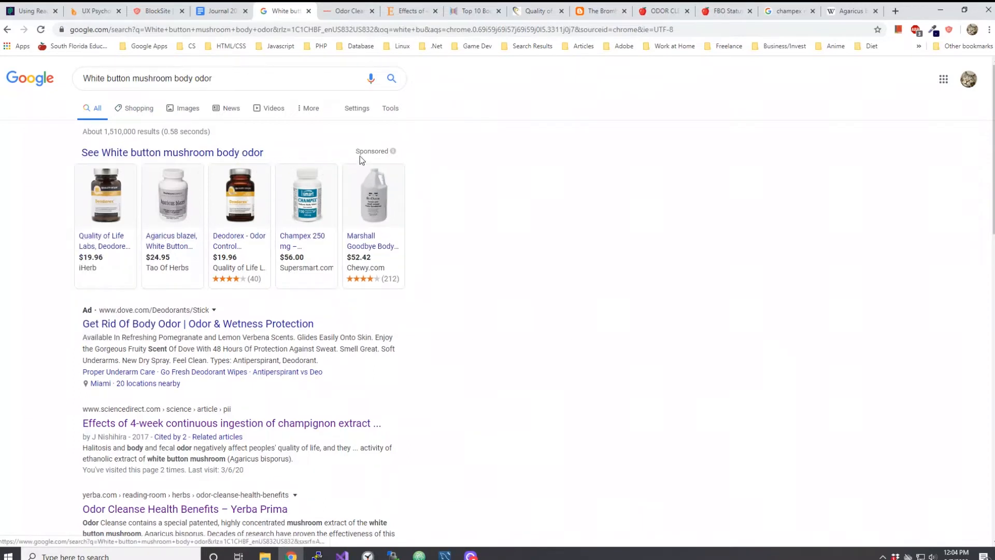
pyautogui.moveTo(239, 240)
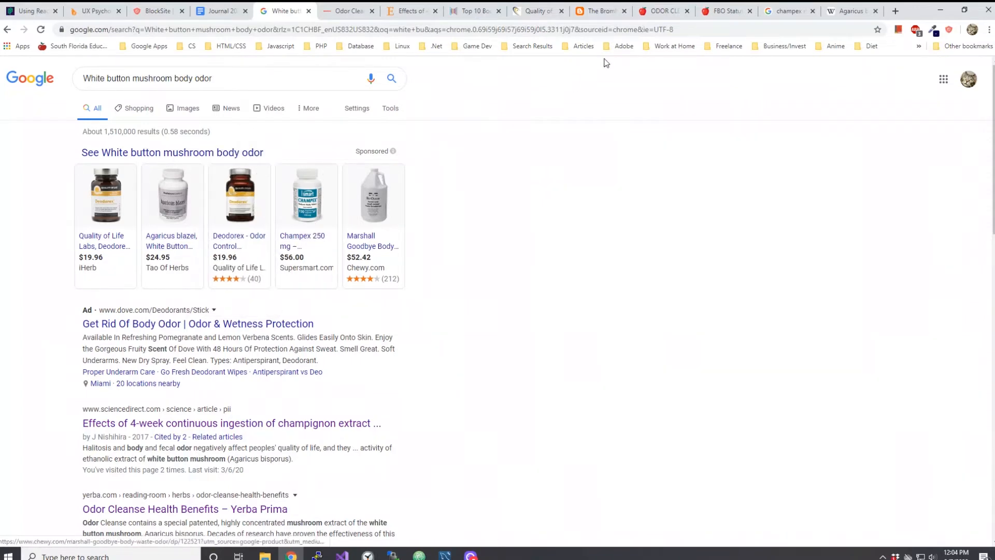
pyautogui.click(409, 10)
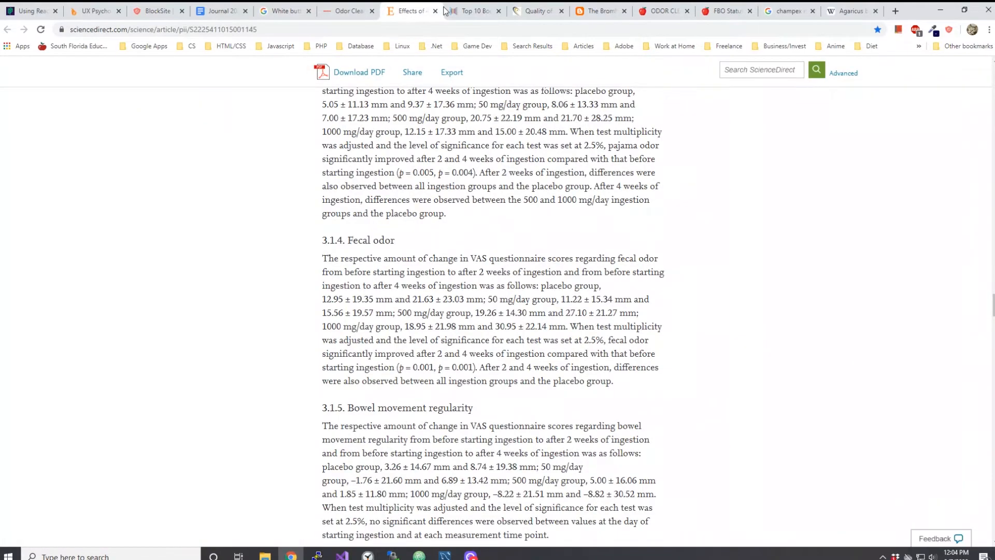
# View the Quality of Life Labs Deodorex with Champex product page priced $19.96
pyautogui.click(536, 10)
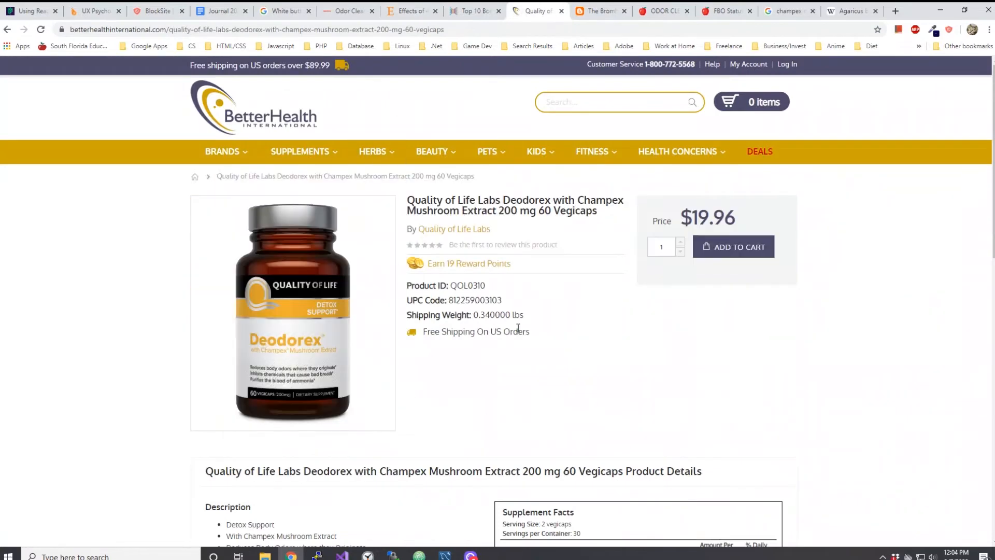
pyautogui.moveTo(292, 406)
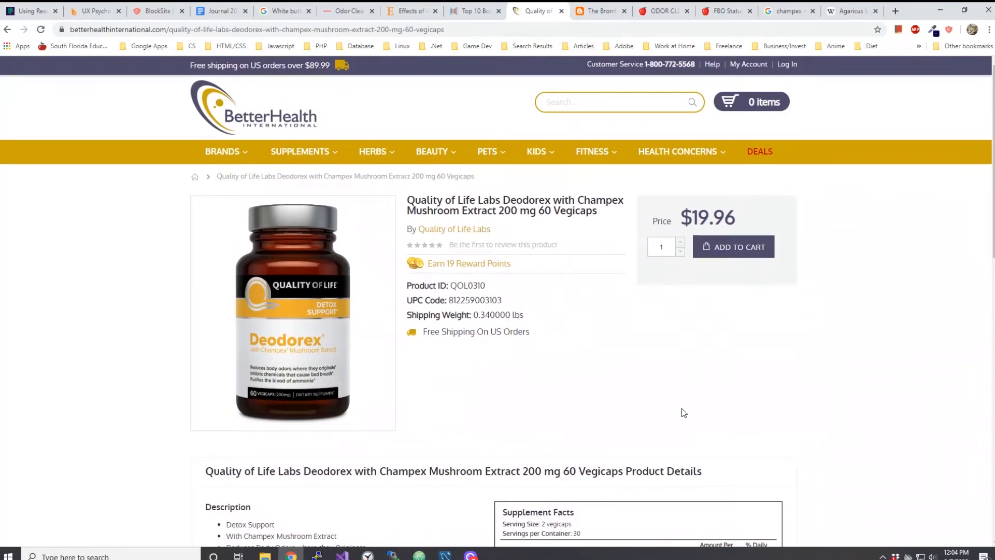
pyautogui.moveTo(498, 344)
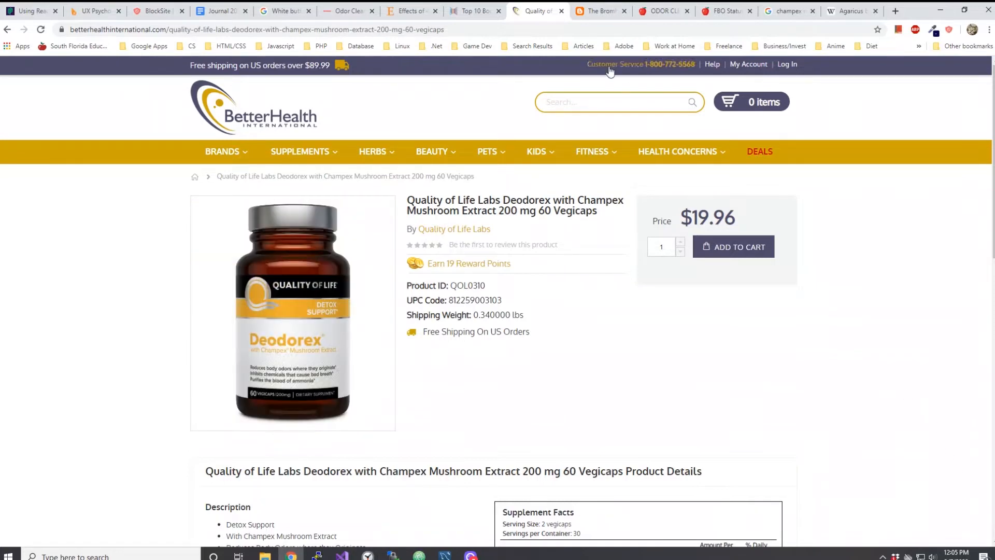
pyautogui.moveTo(601, 6)
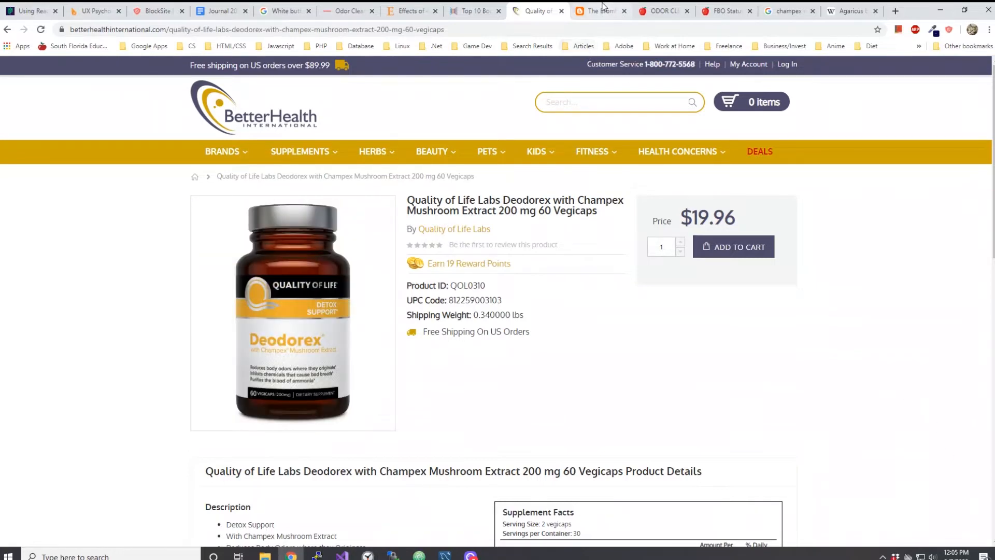
# Read the blog's body odor methods and products page down to the Champex forum post entries
pyautogui.click(600, 10)
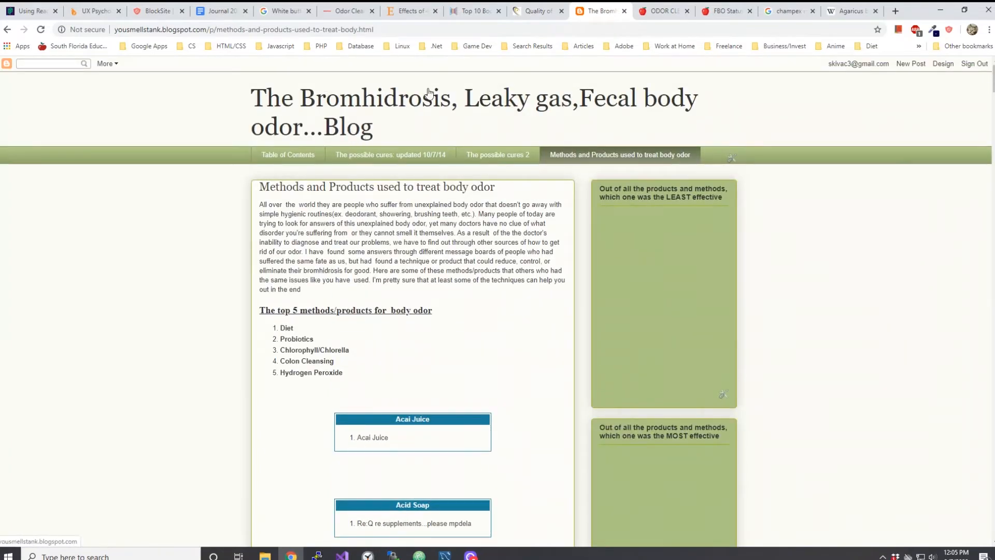
pyautogui.moveTo(292, 134)
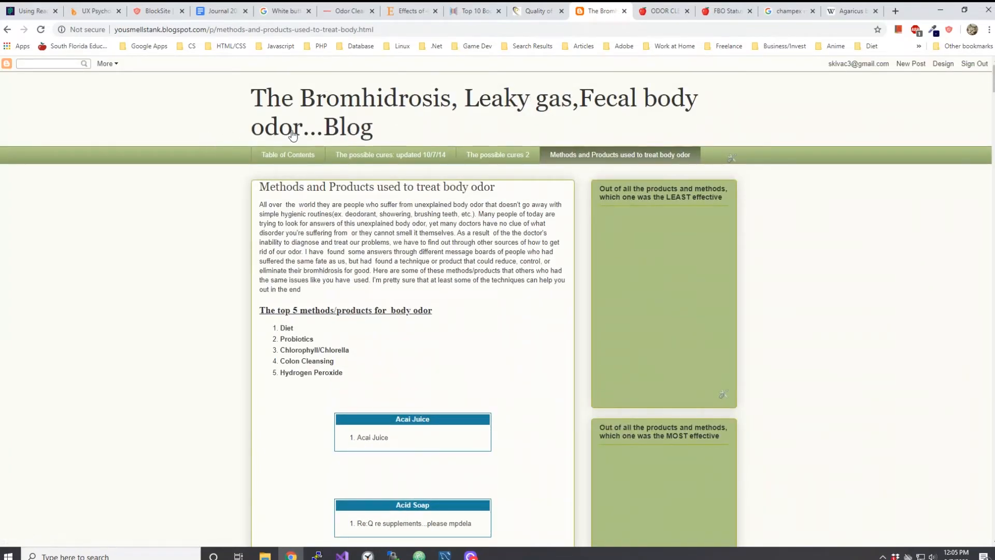
pyautogui.moveTo(296, 298)
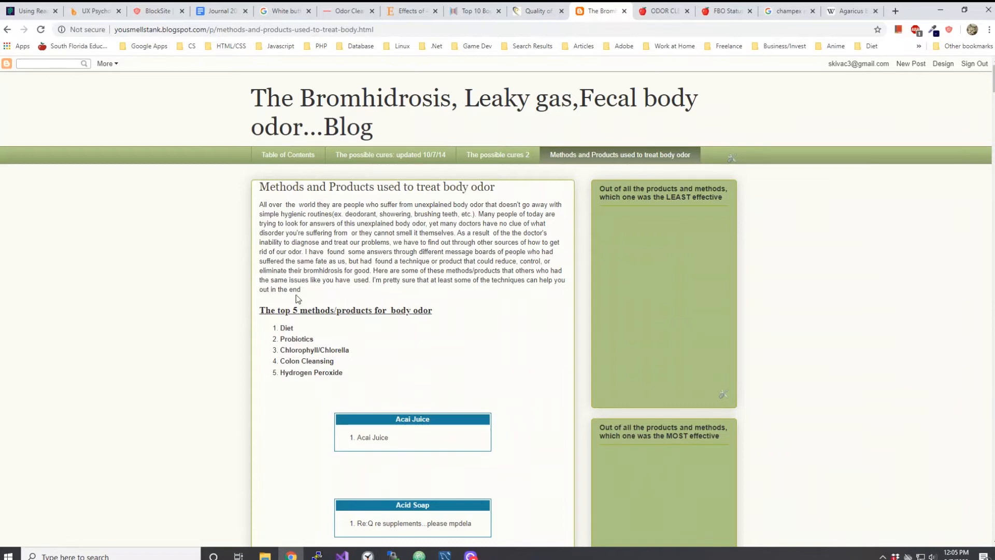
pyautogui.scroll(-3)
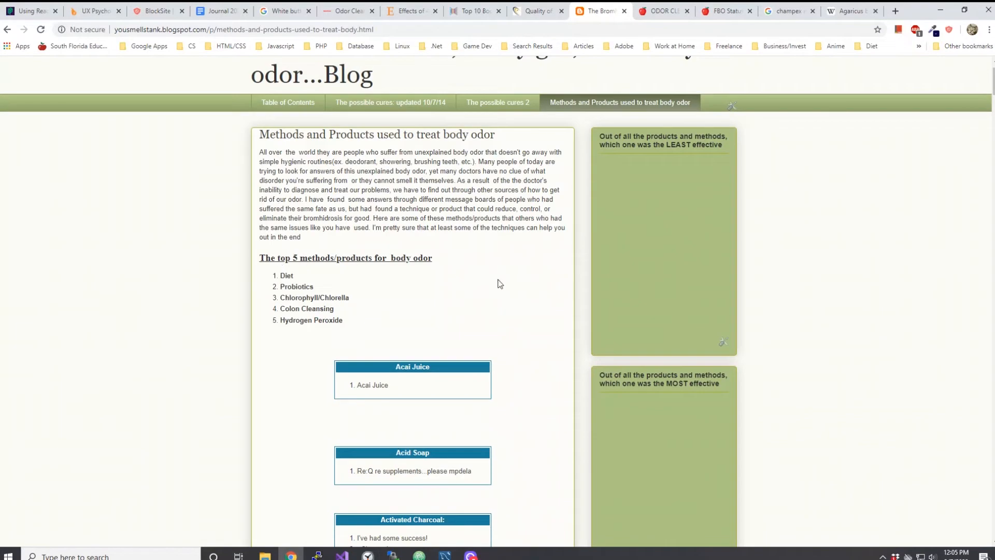
pyautogui.scroll(-3)
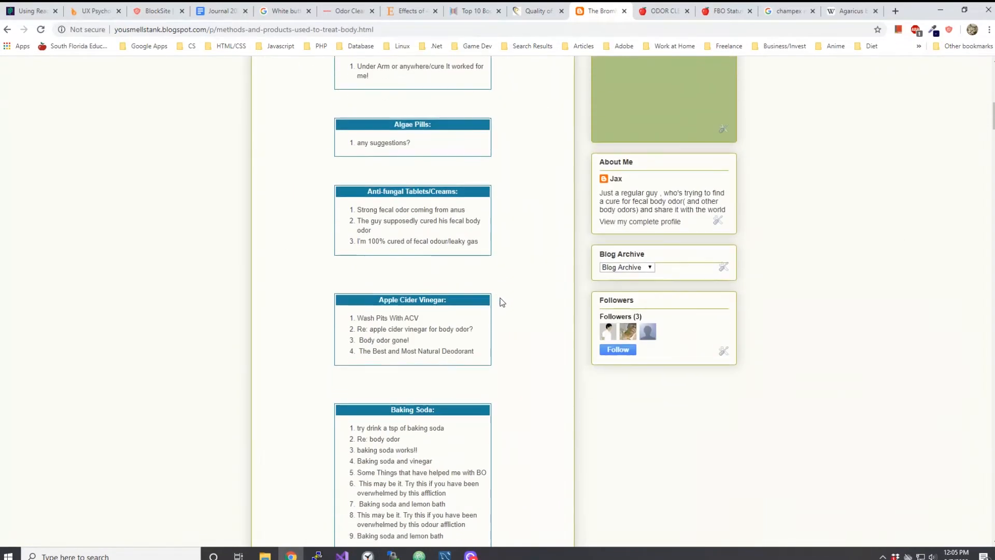
pyautogui.scroll(-3)
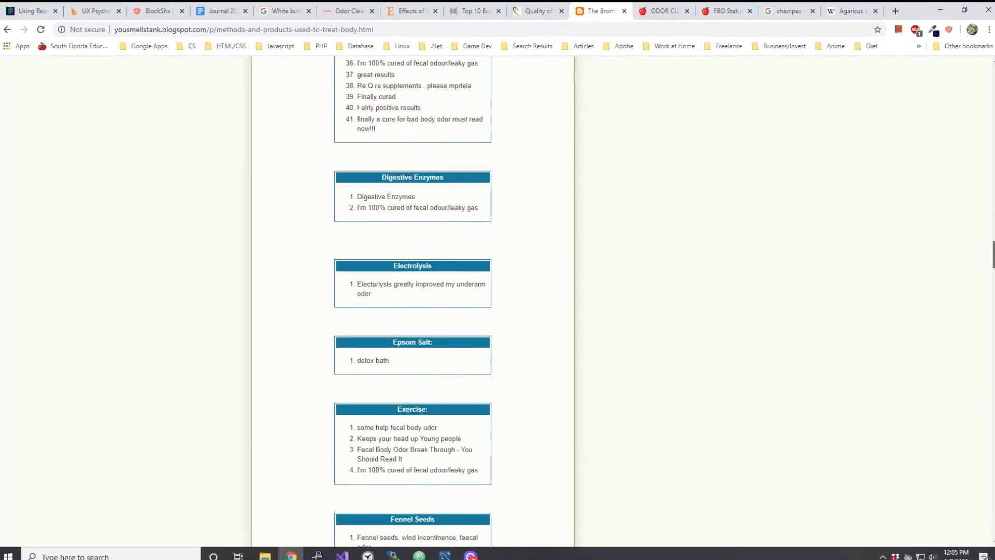
pyautogui.scroll(-3)
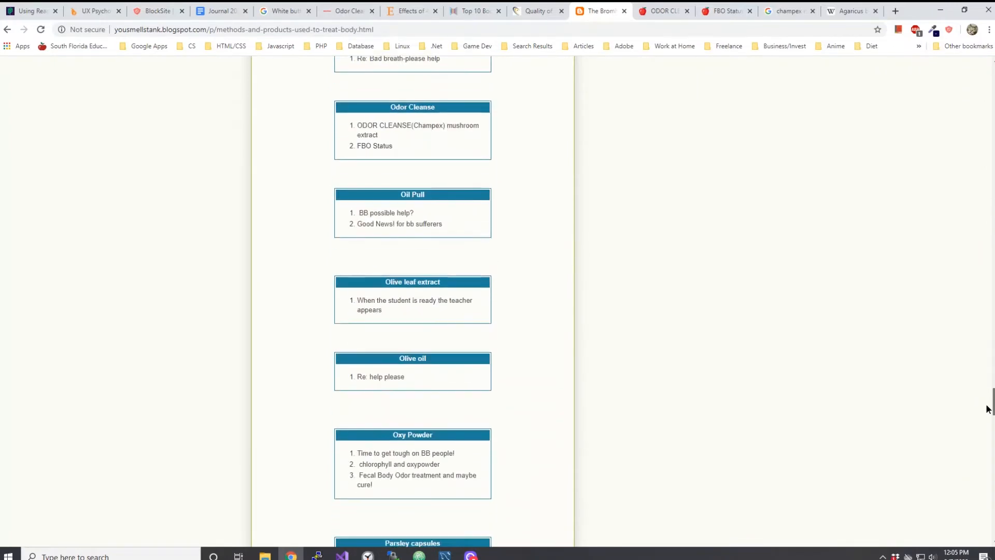
pyautogui.scroll(-3)
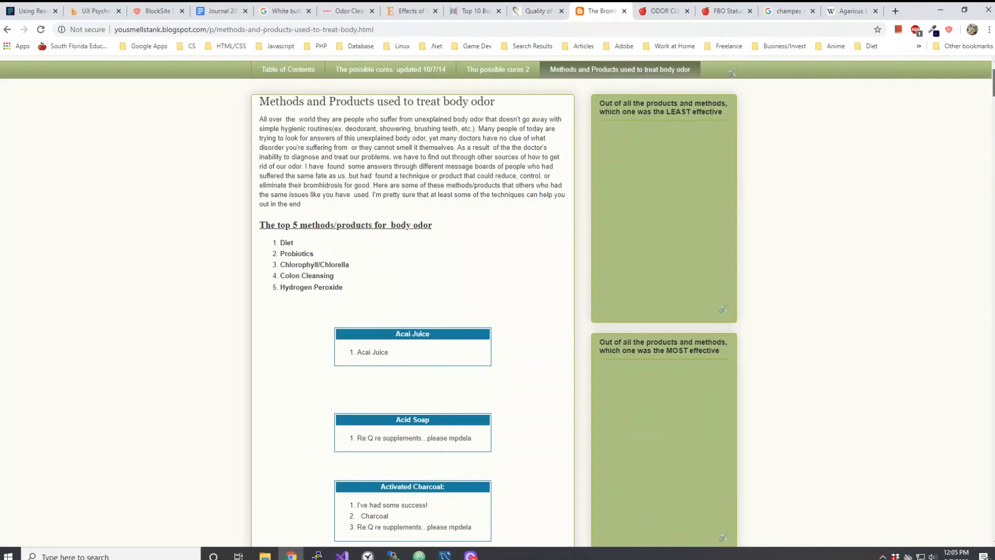
pyautogui.scroll(-3)
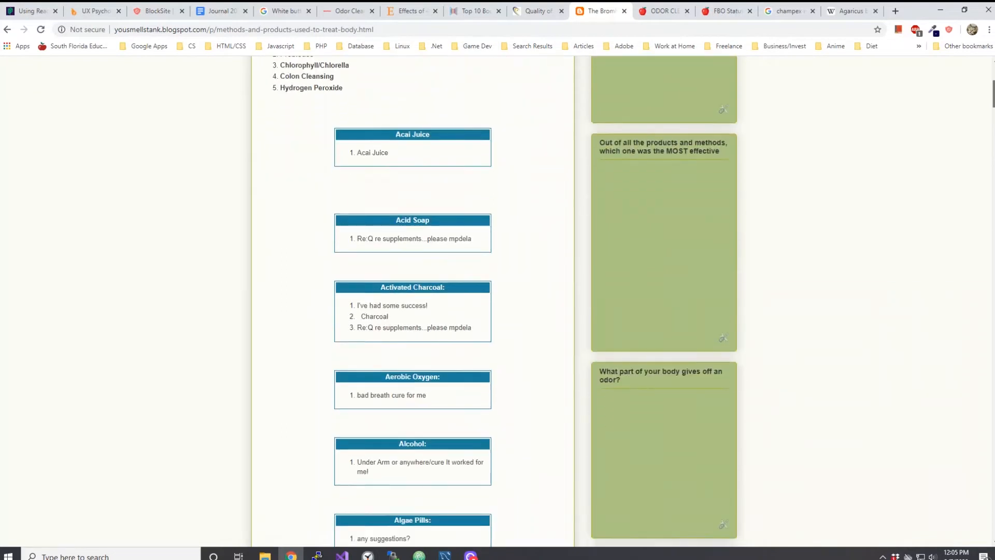
pyautogui.scroll(-3)
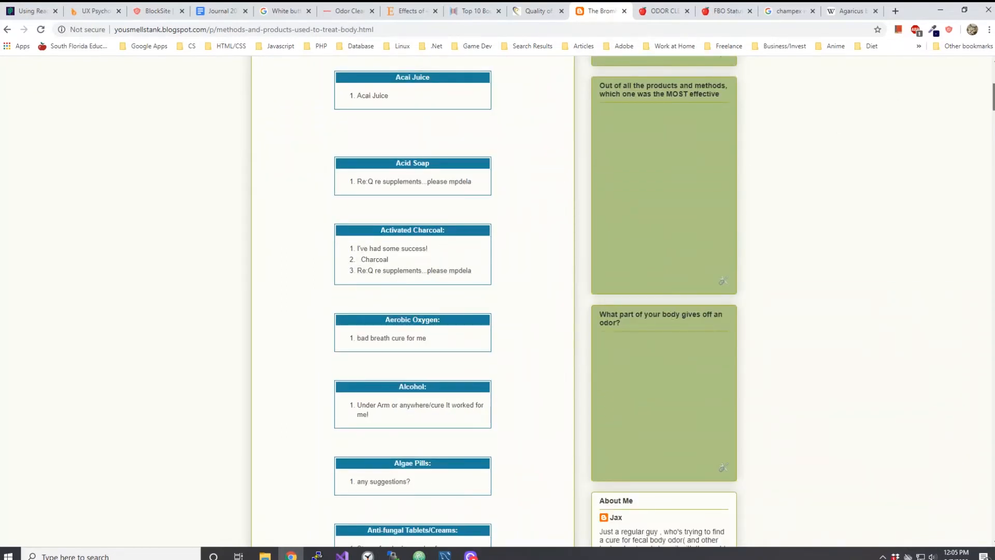
pyautogui.scroll(-3)
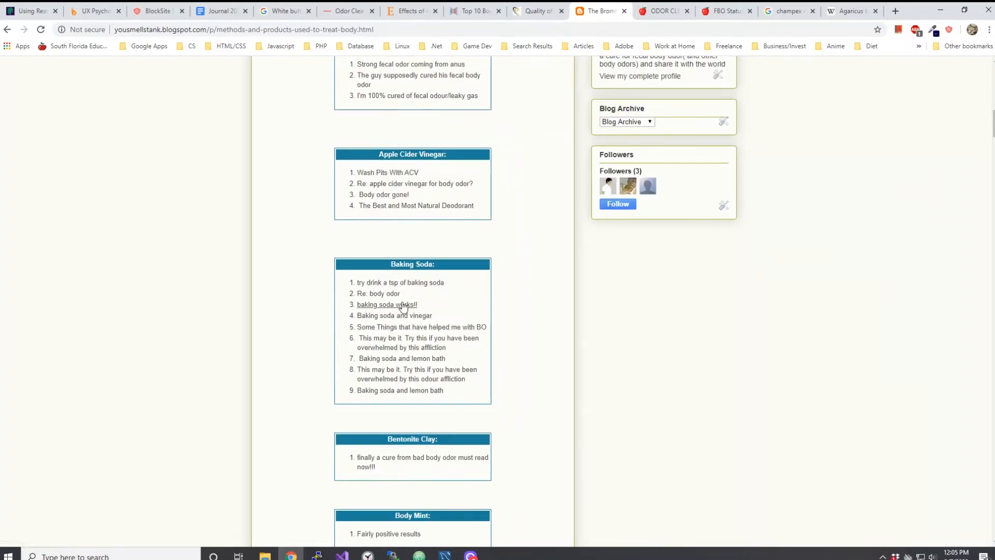
pyautogui.moveTo(979, 197)
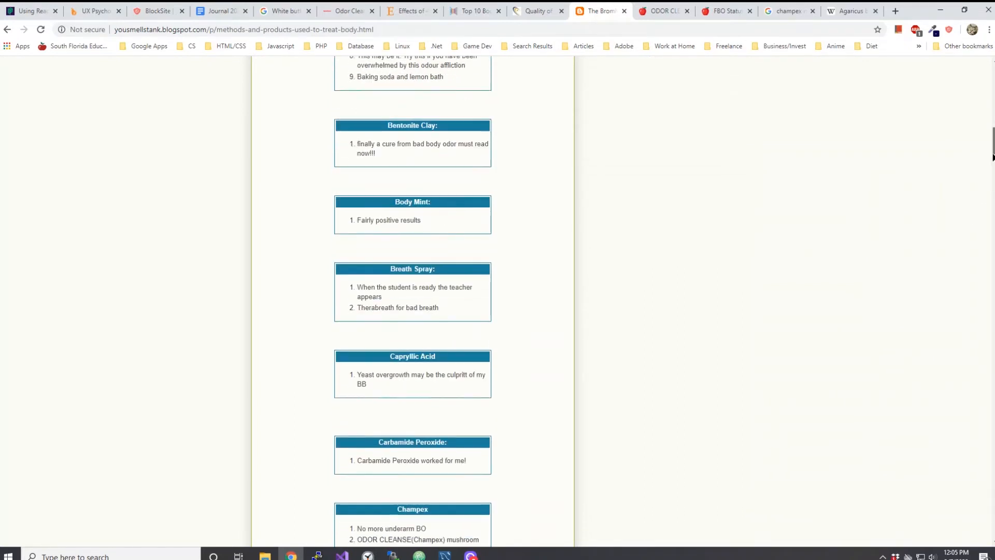
pyautogui.scroll(-3)
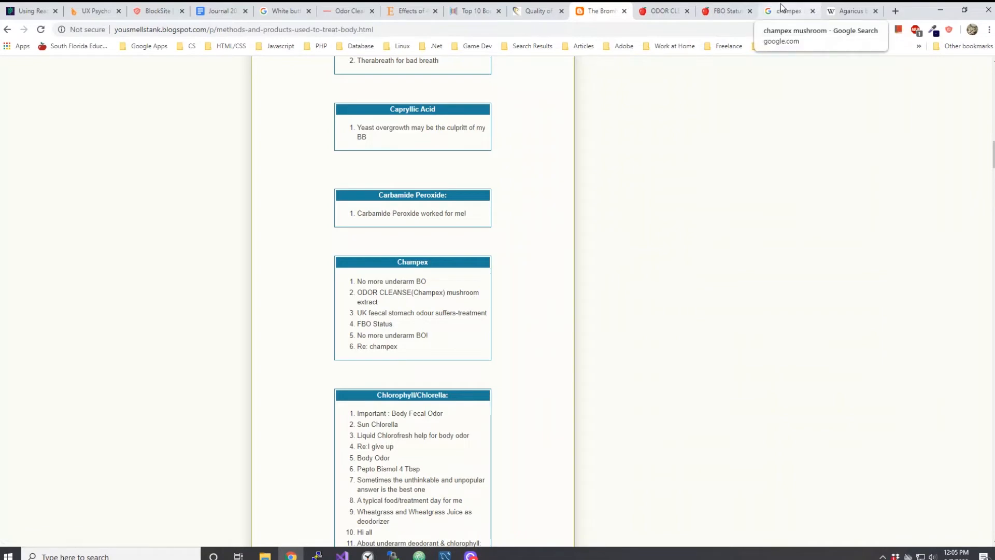
# Revisit the champex mushroom results and view the CureZone ODOR CLEANSE (Champex) thread
pyautogui.click(787, 11)
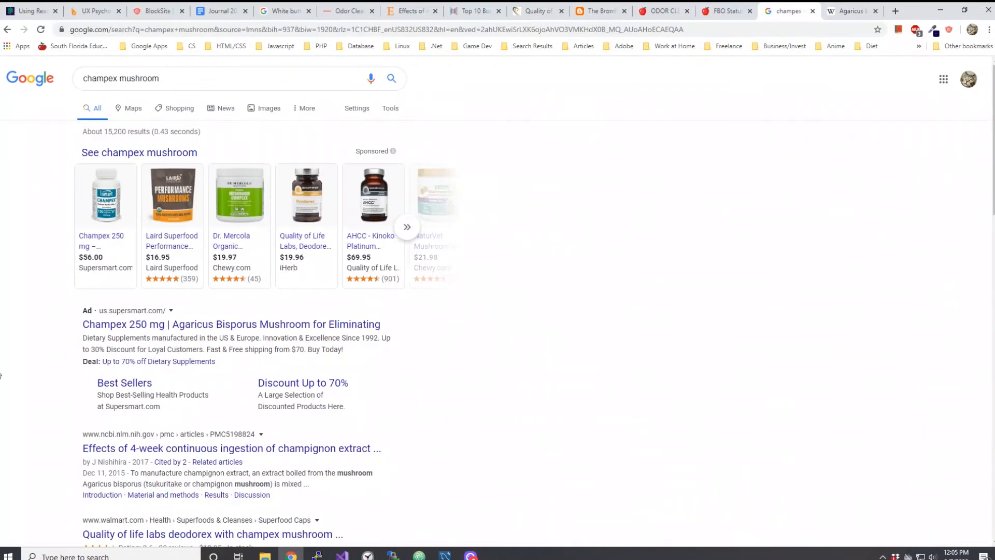
pyautogui.scroll(-3)
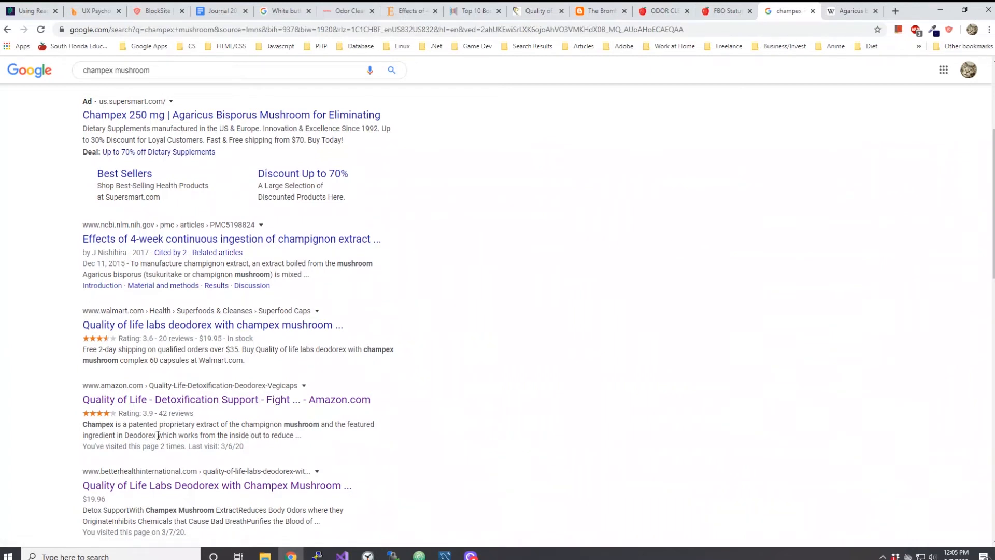
pyautogui.moveTo(199, 398)
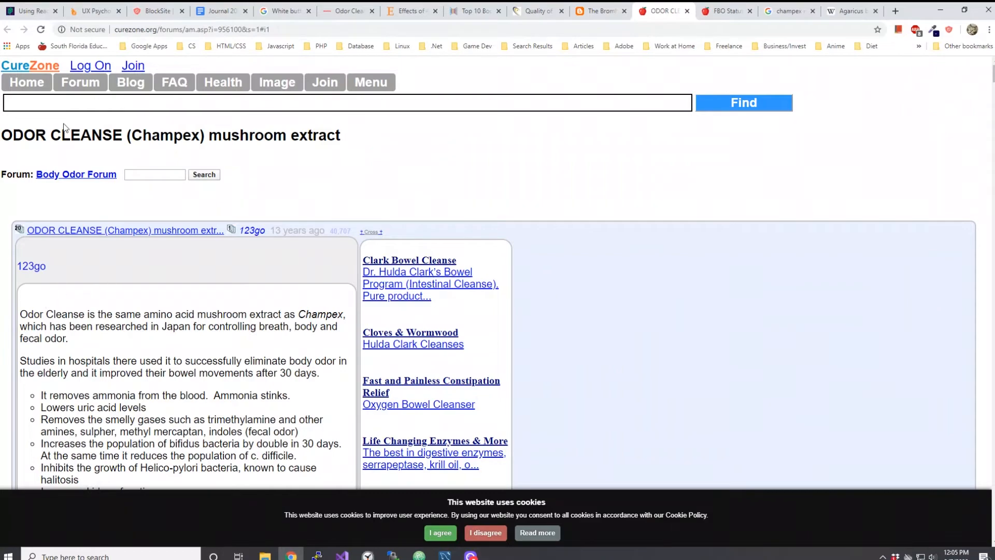
pyautogui.moveTo(232, 413)
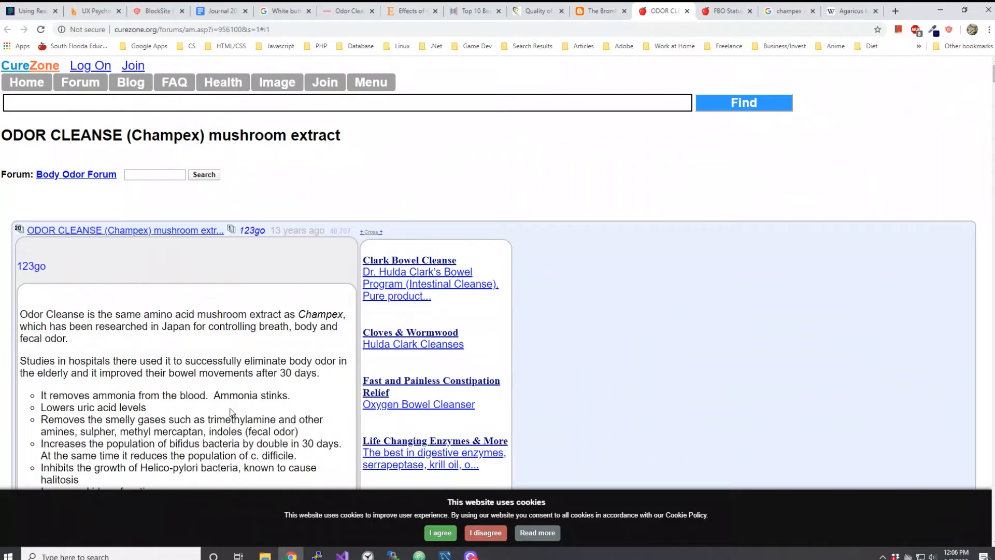
pyautogui.scroll(-3)
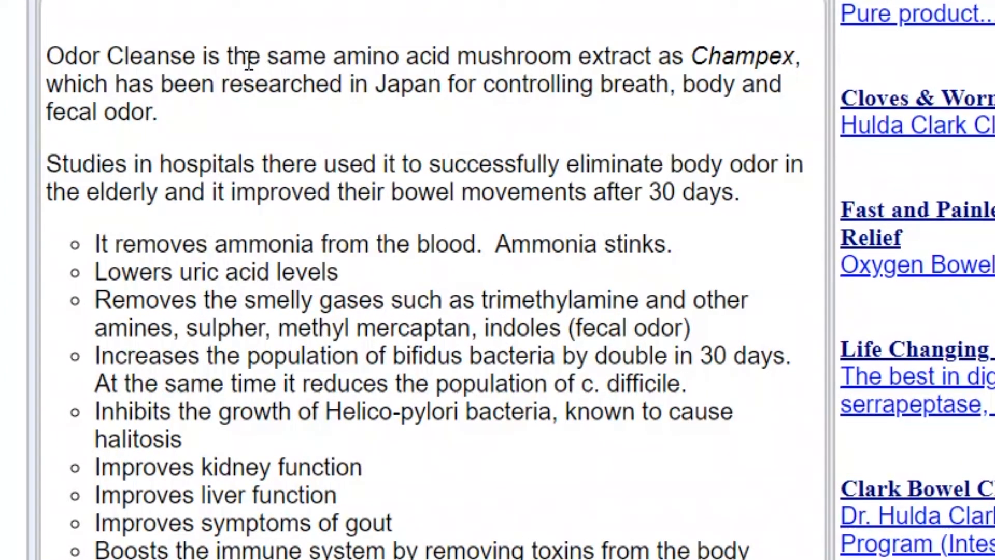
pyautogui.moveTo(248, 6)
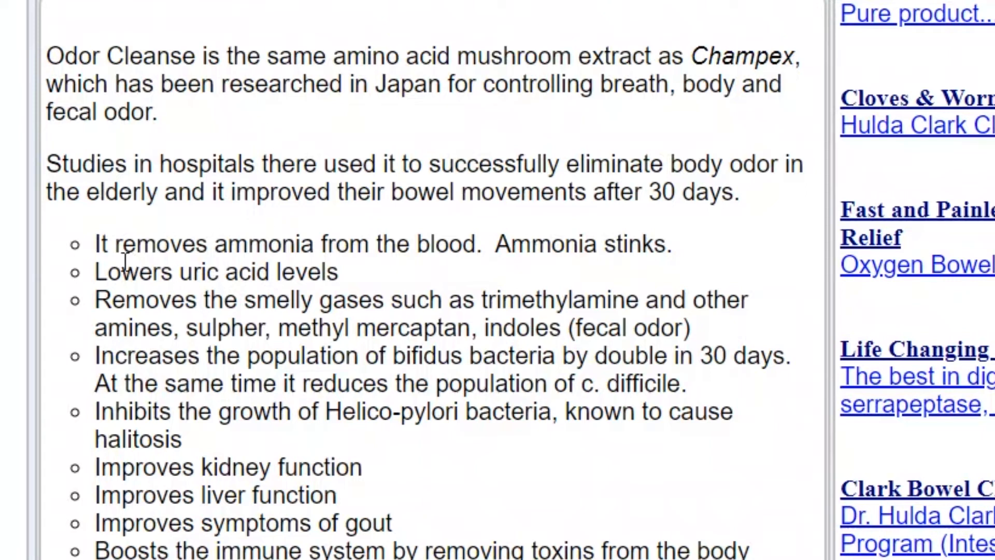
pyautogui.moveTo(50, 412)
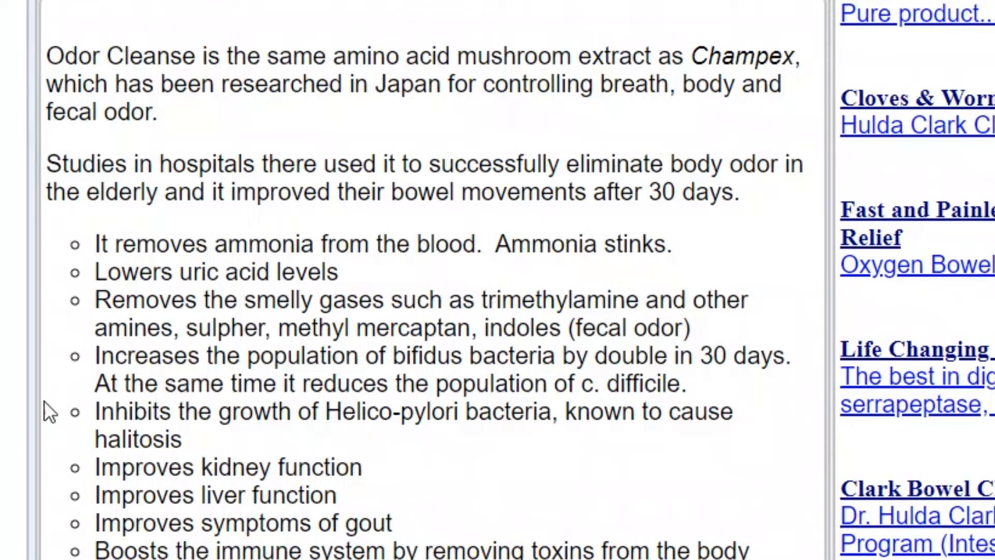
pyautogui.moveTo(253, 311)
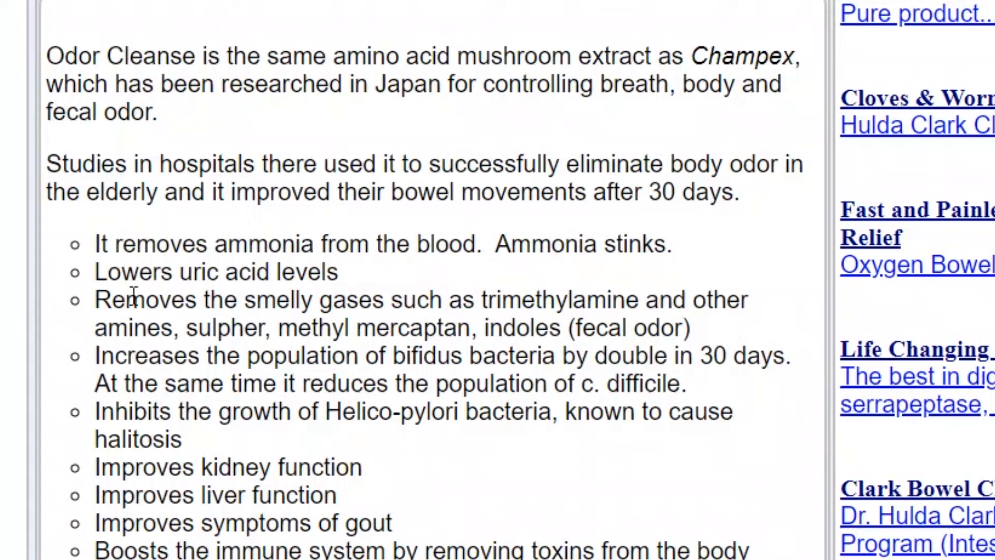
pyautogui.moveTo(199, 311)
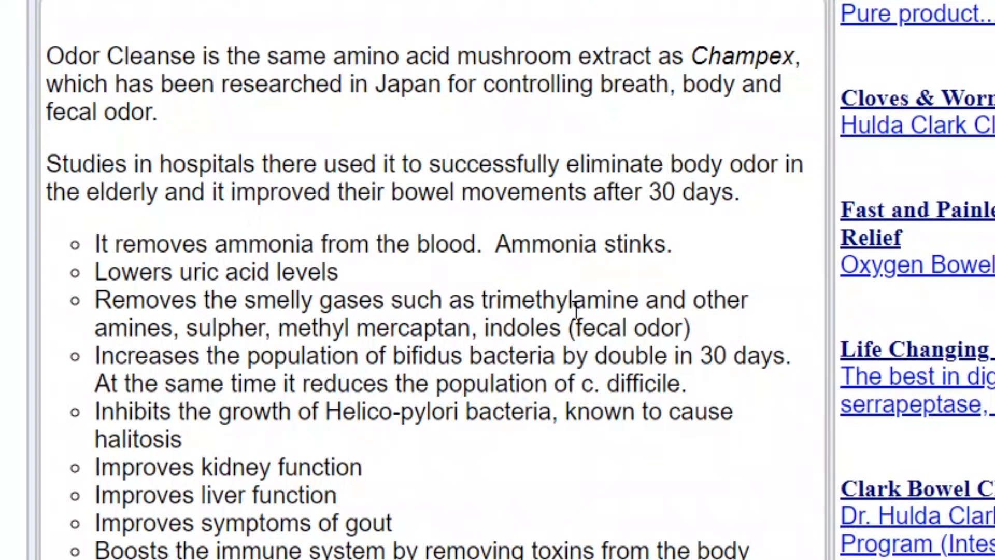
pyautogui.moveTo(269, 329)
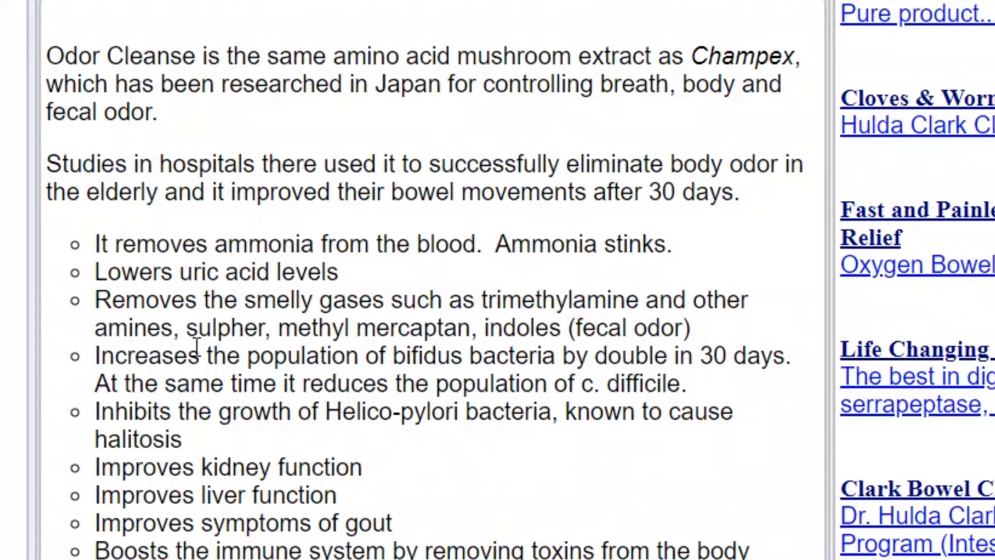
pyautogui.moveTo(514, 368)
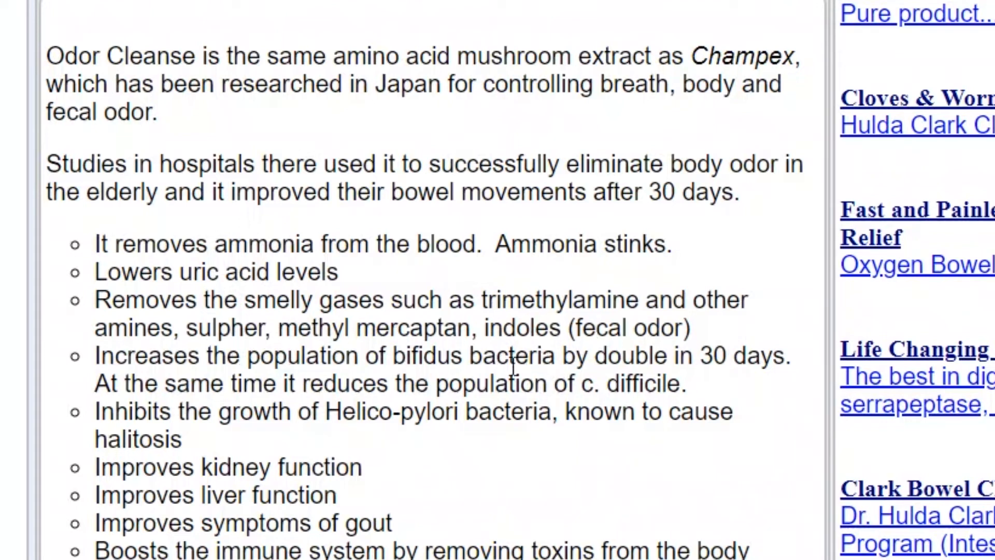
pyautogui.moveTo(153, 397)
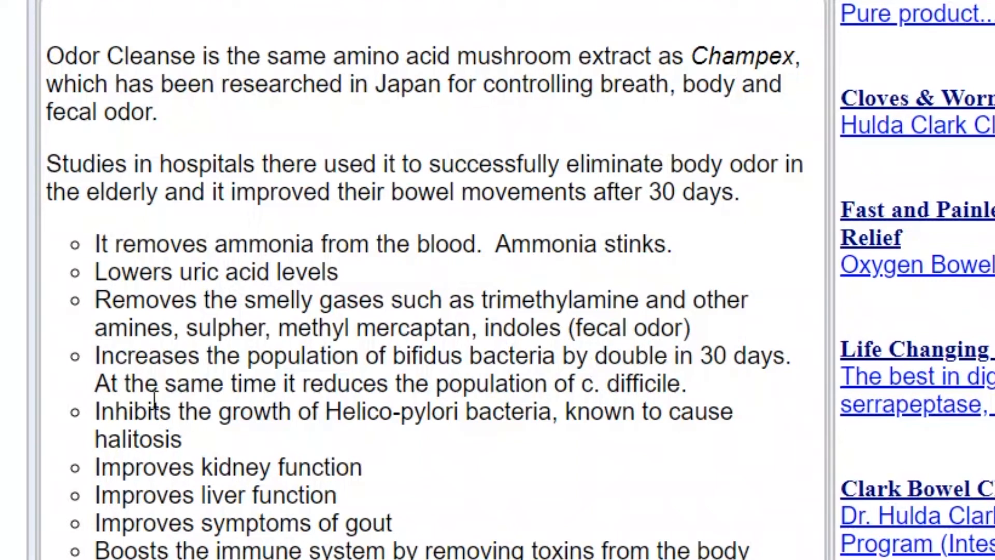
pyautogui.moveTo(533, 394)
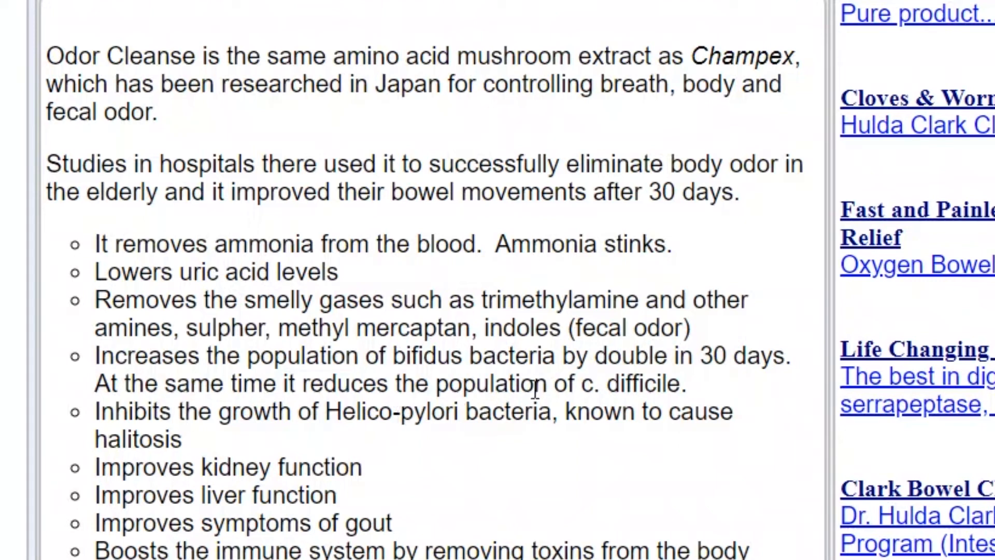
pyautogui.moveTo(284, 409)
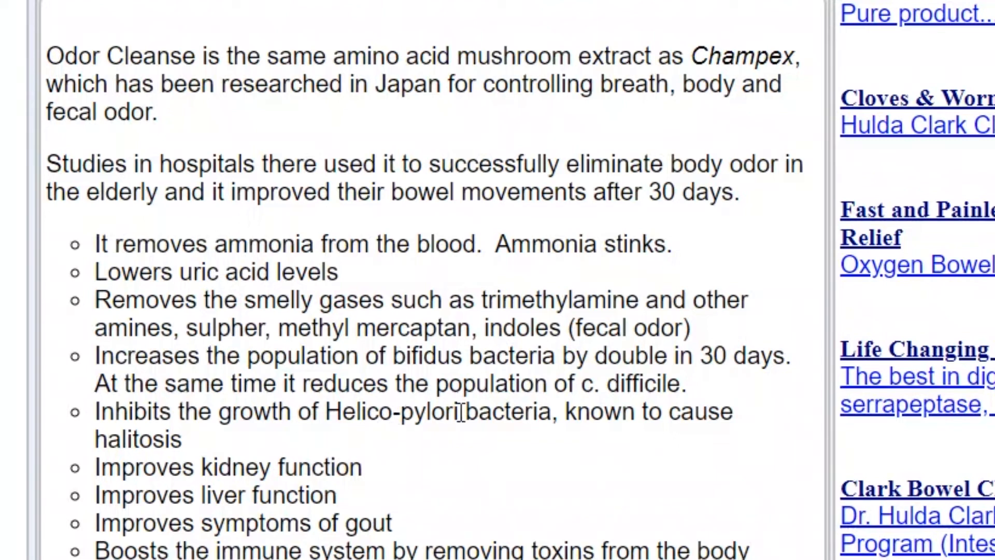
pyautogui.moveTo(231, 409)
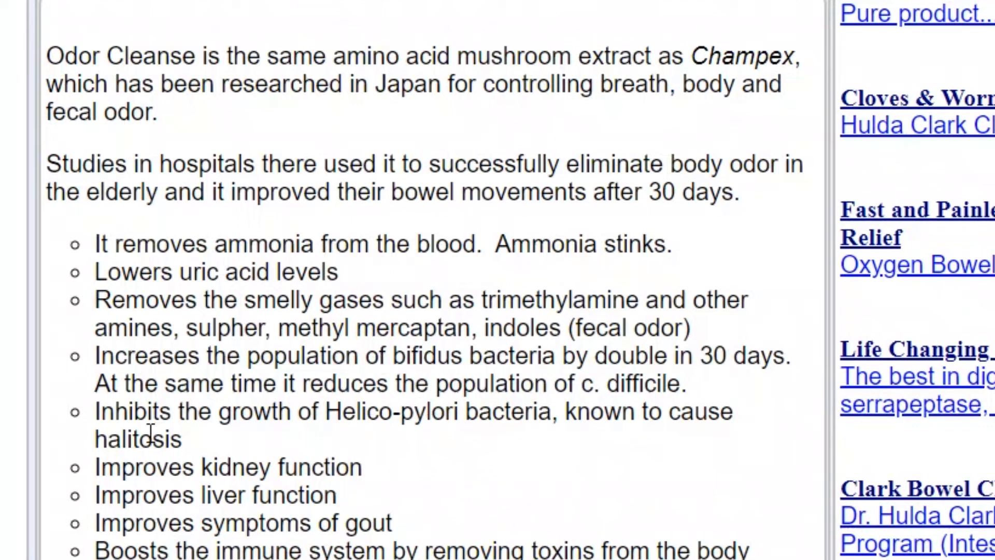
pyautogui.moveTo(155, 79)
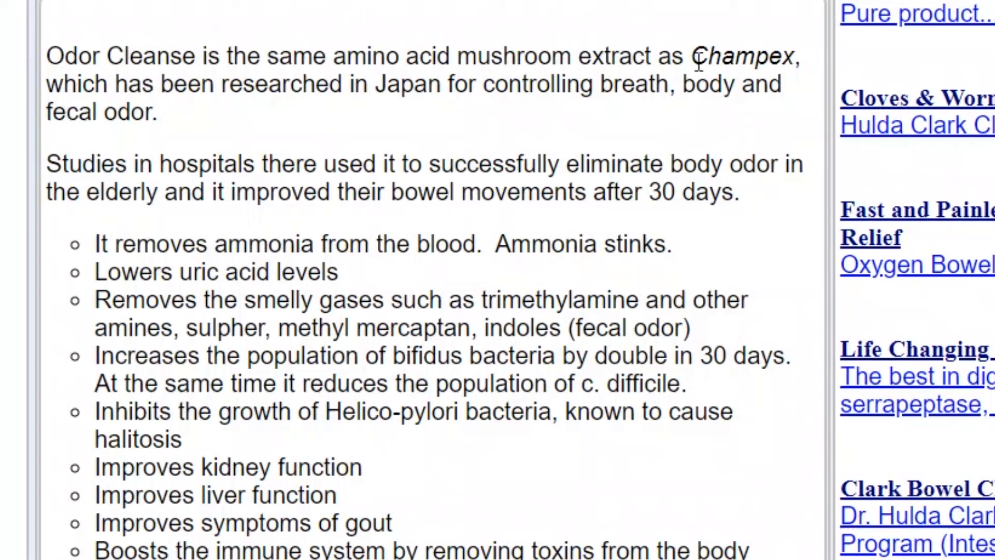
pyautogui.moveTo(196, 298)
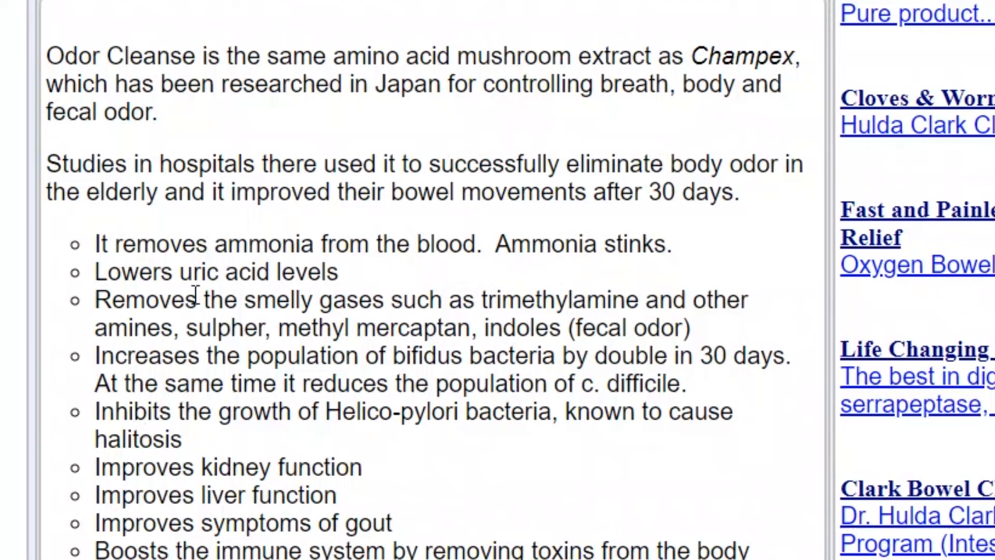
pyautogui.moveTo(149, 472)
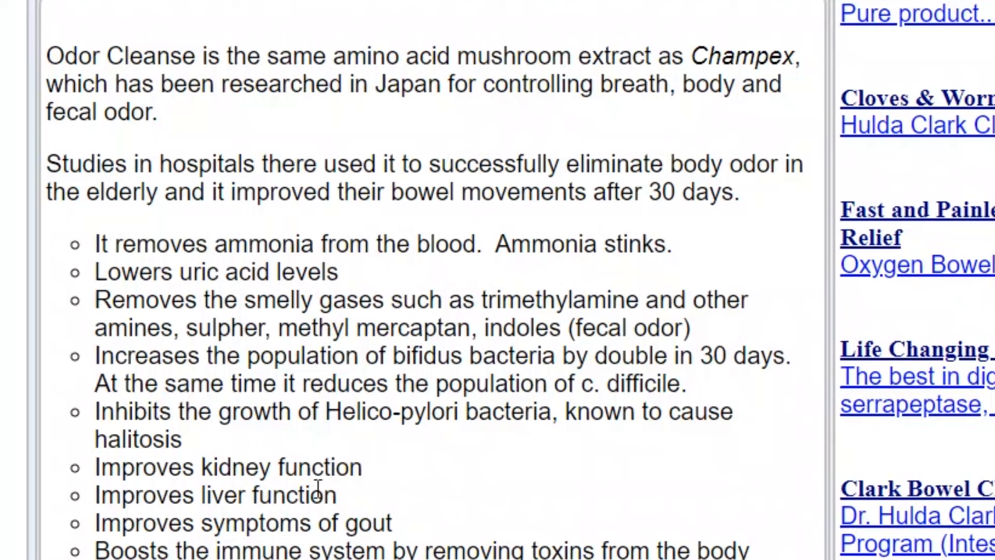
pyautogui.moveTo(328, 532)
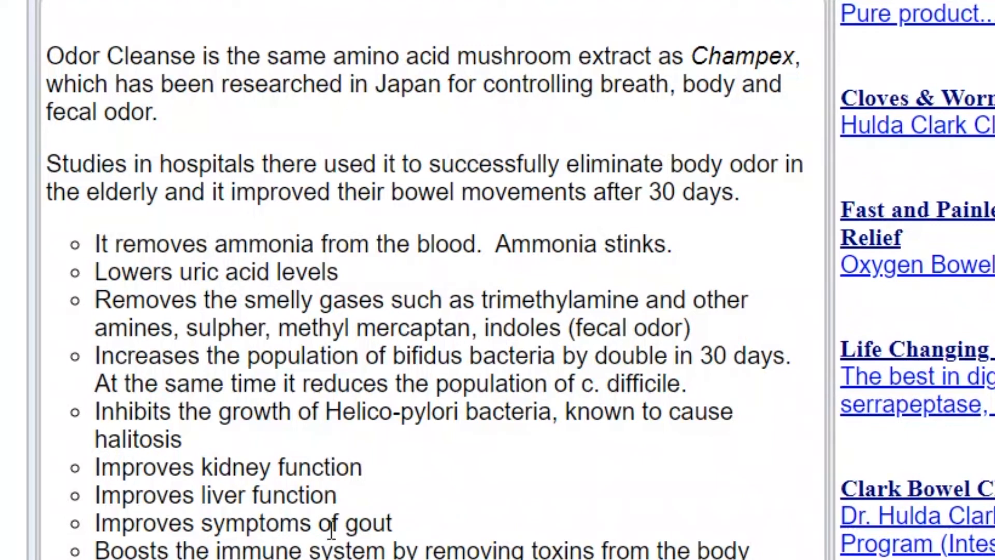
pyautogui.moveTo(421, 542)
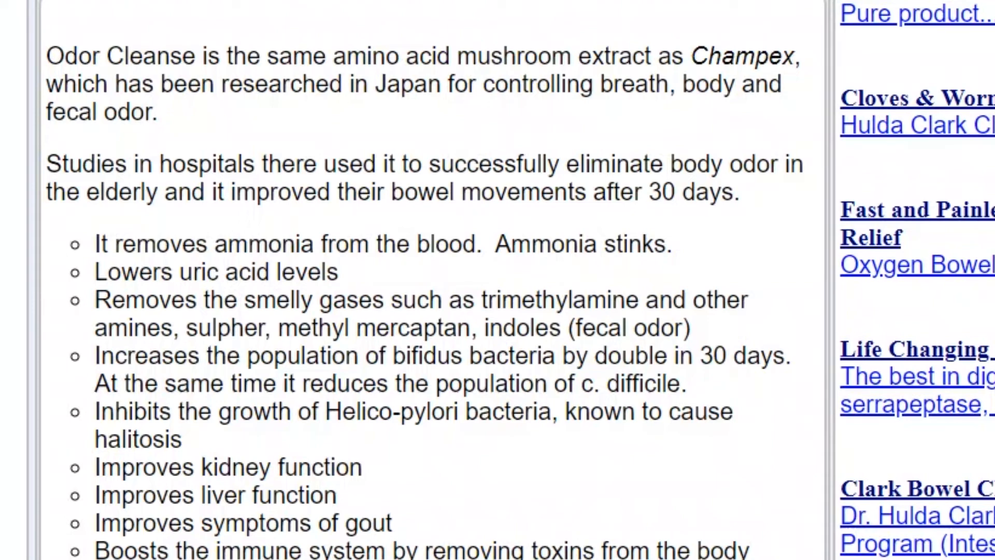
pyautogui.moveTo(312, 540)
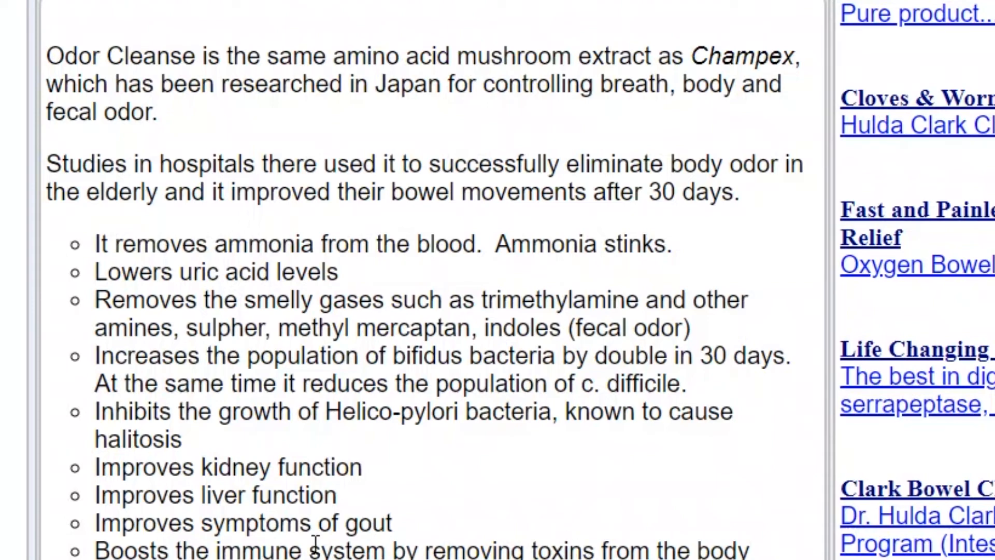
pyautogui.scroll(-3)
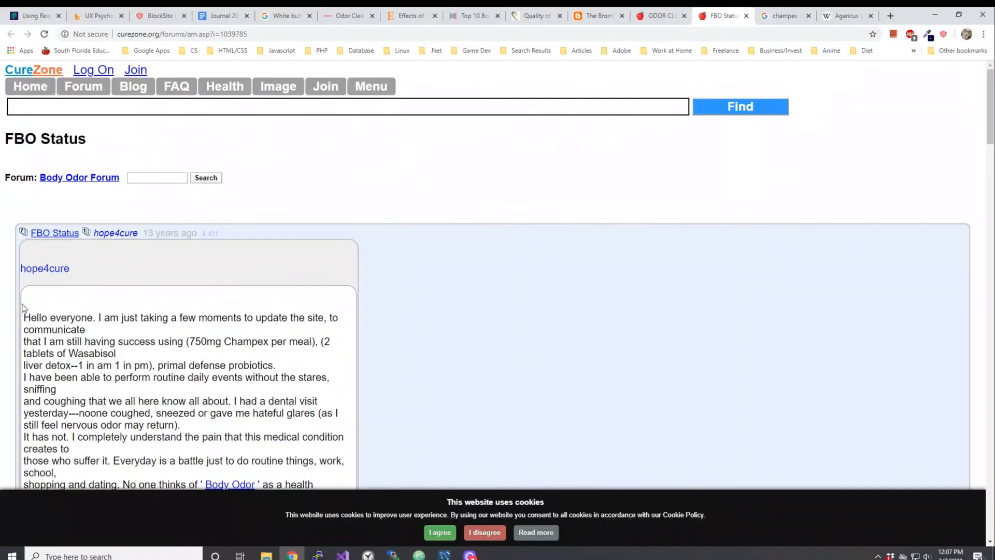
# Return to the champex mushroom Google results and browse down to the Deodorex listings
pyautogui.scroll(-3)
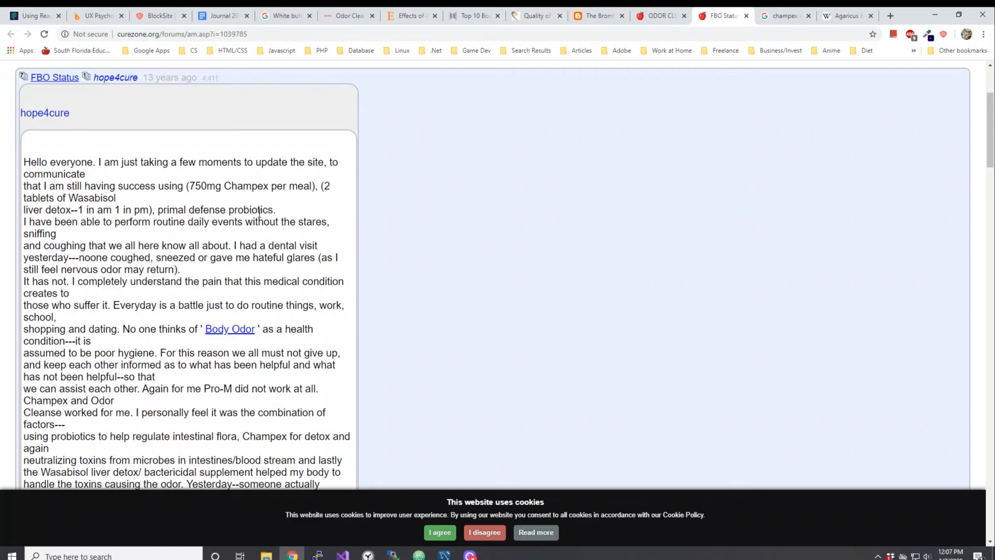
pyautogui.moveTo(724, 15)
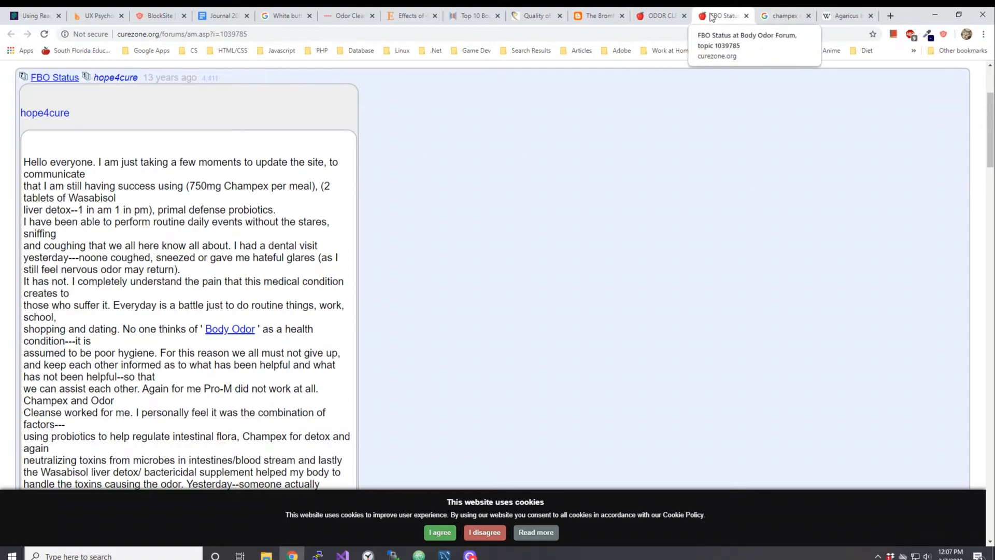
pyautogui.click(783, 15)
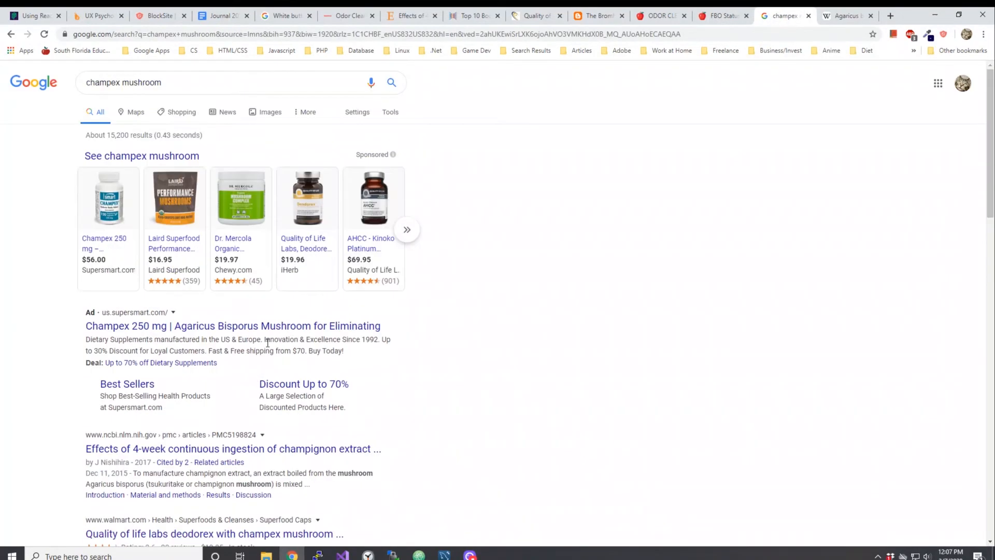
pyautogui.scroll(-3)
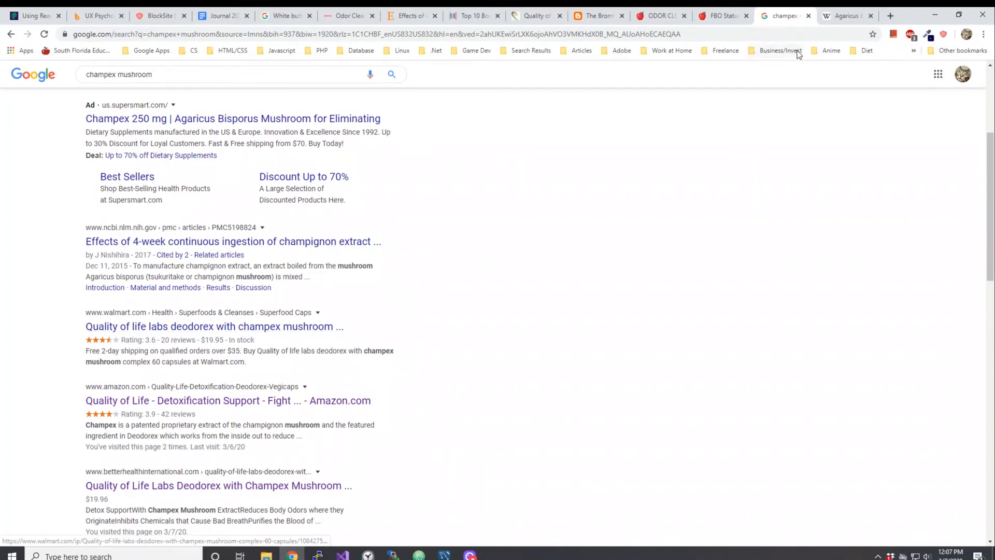
pyautogui.moveTo(719, 15)
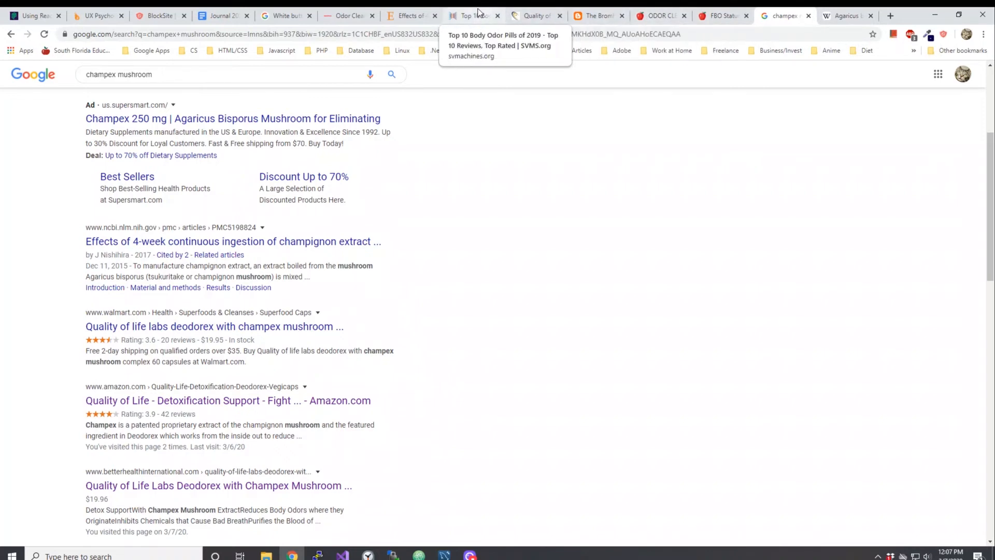
# Switch to the Top 10 Body Odor Pills tab and scroll the ranked list to Deodorex at #3
pyautogui.click(472, 15)
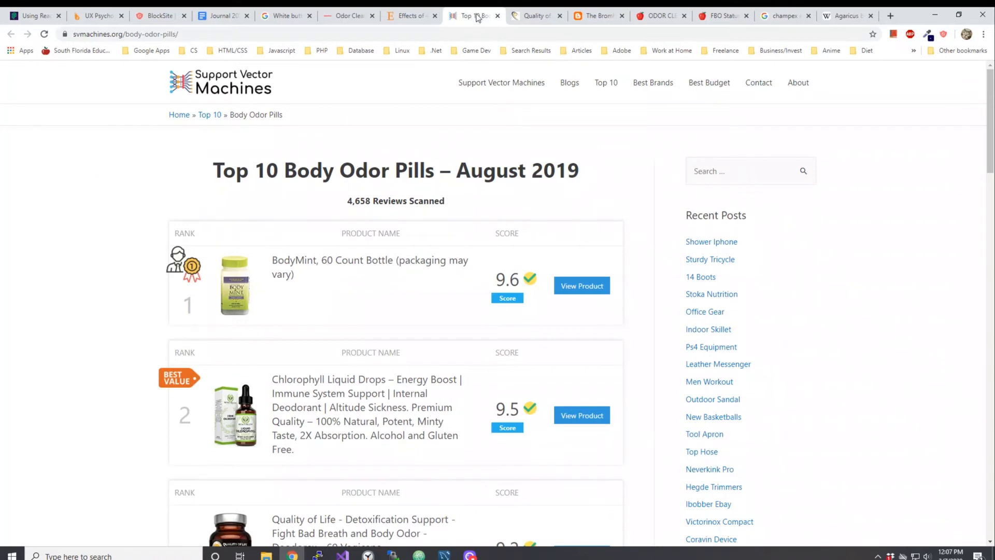
pyautogui.moveTo(423, 63)
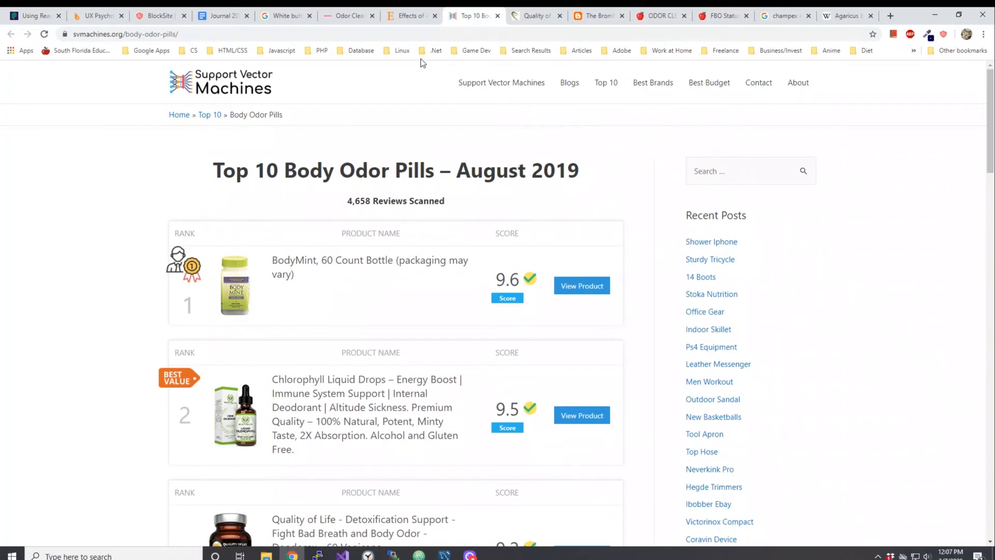
pyautogui.moveTo(440, 159)
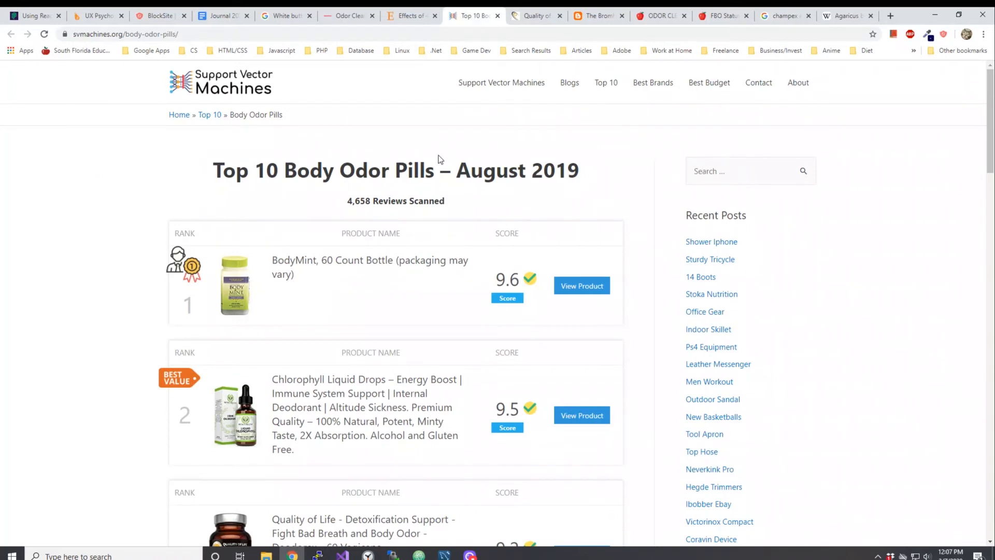
pyautogui.moveTo(364, 199)
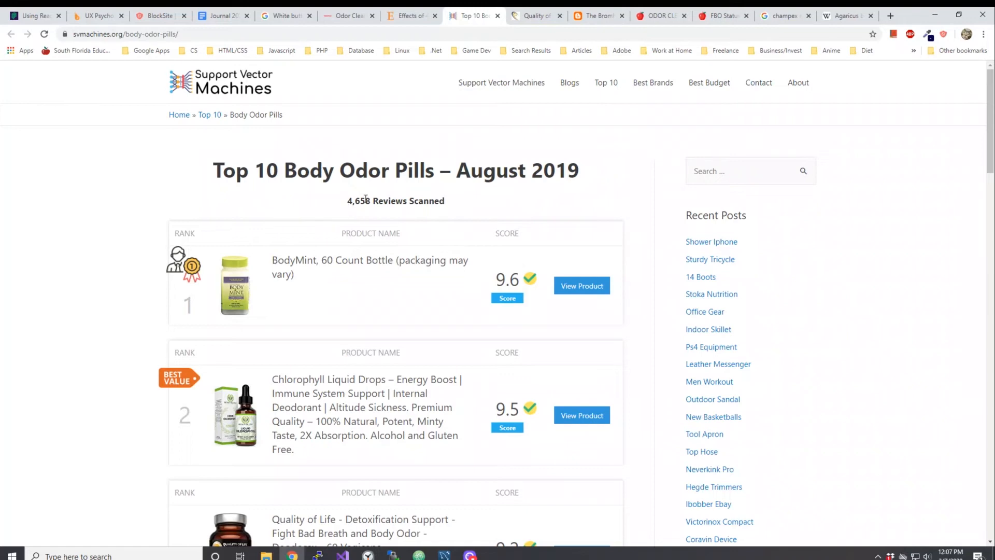
pyautogui.moveTo(364, 202)
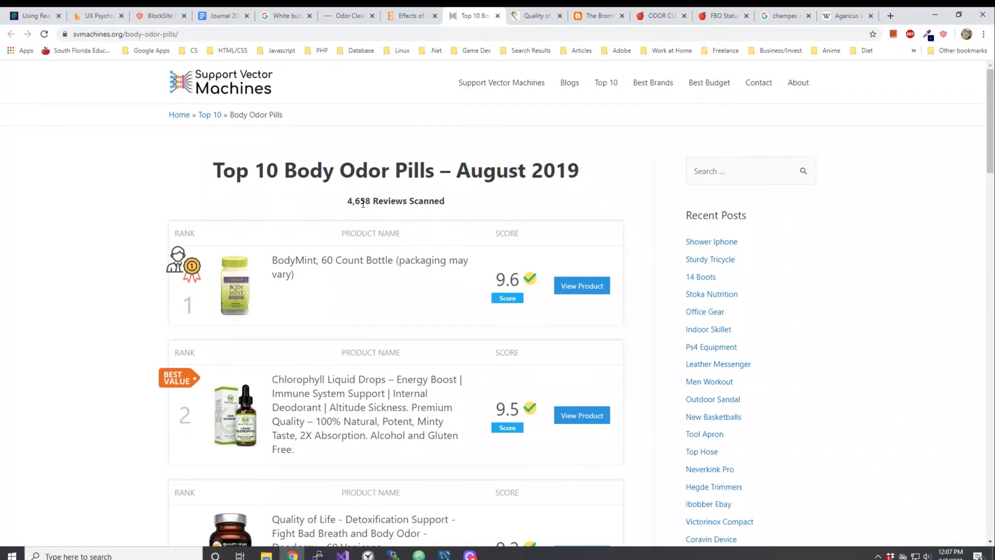
pyautogui.scroll(-3)
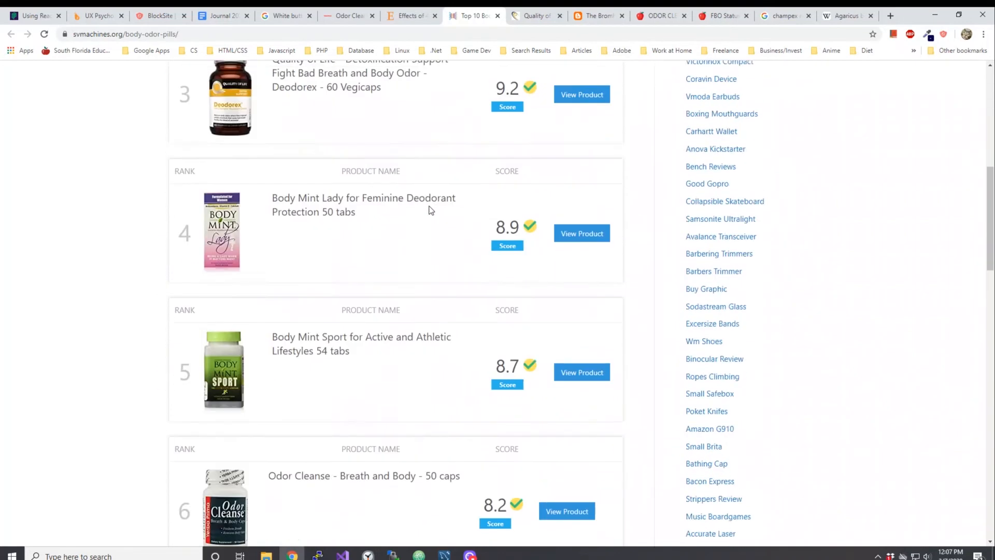
pyautogui.scroll(3)
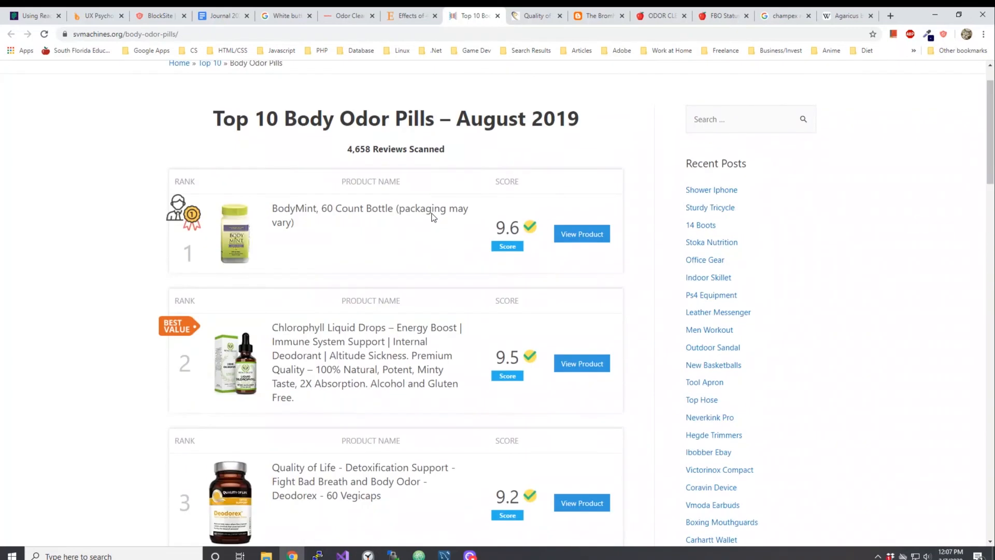
pyautogui.moveTo(344, 233)
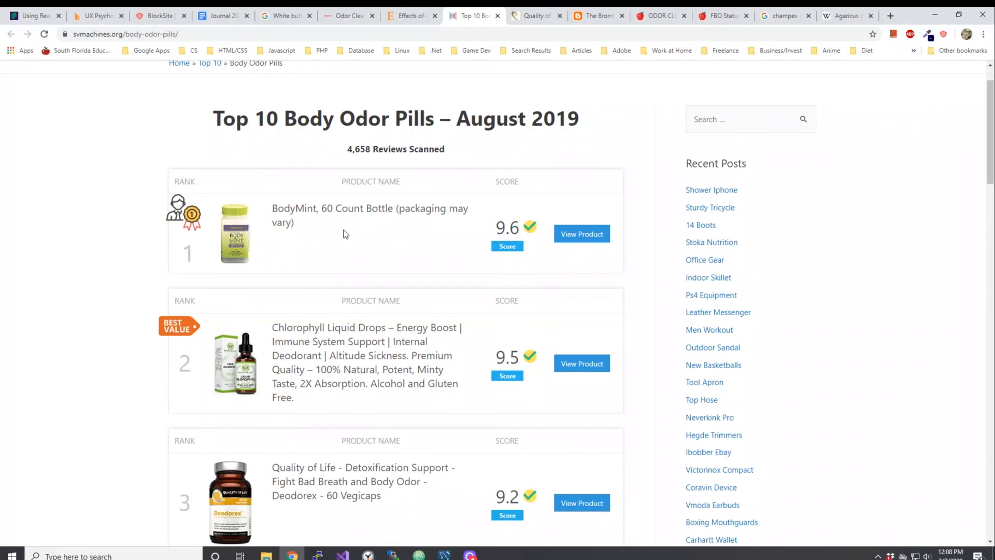
pyautogui.moveTo(420, 238)
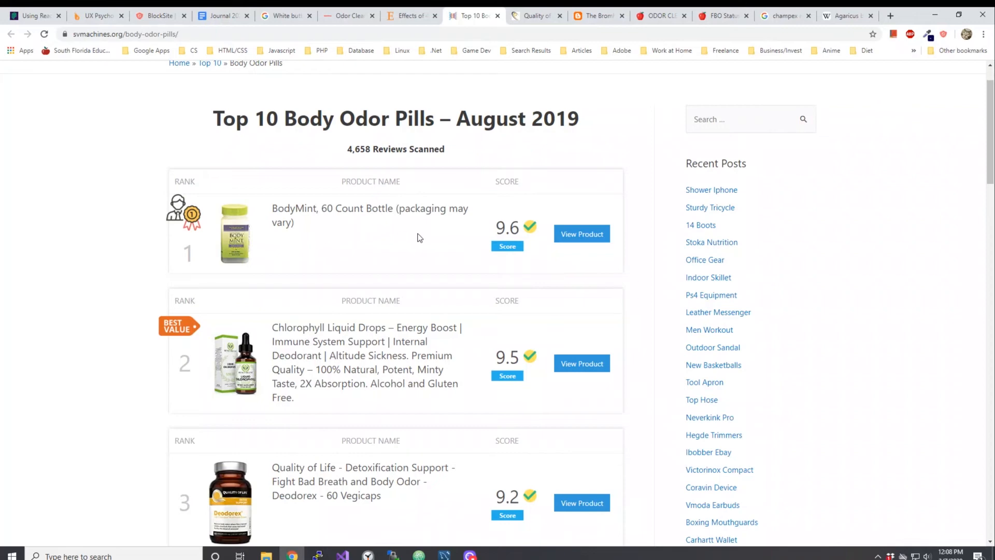
pyautogui.moveTo(306, 219)
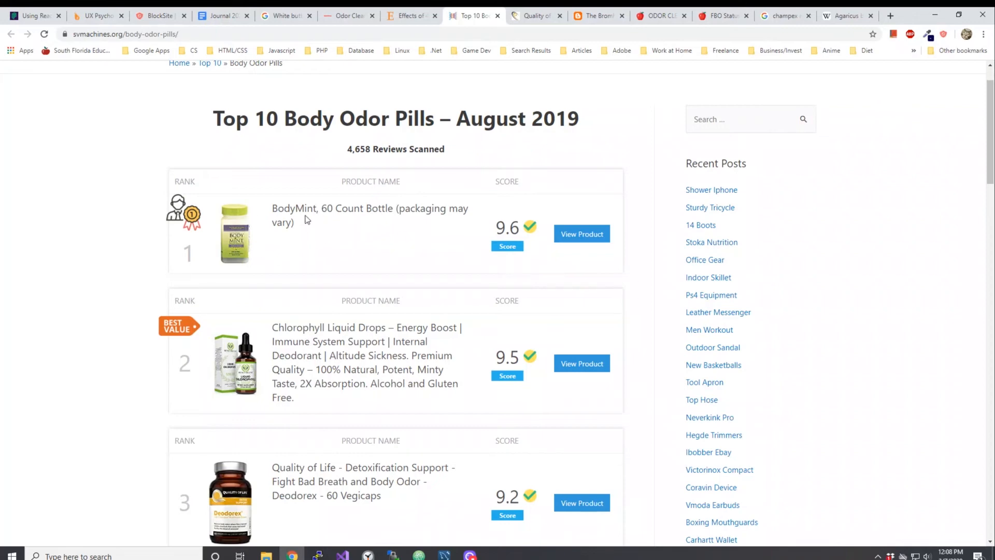
pyautogui.moveTo(348, 246)
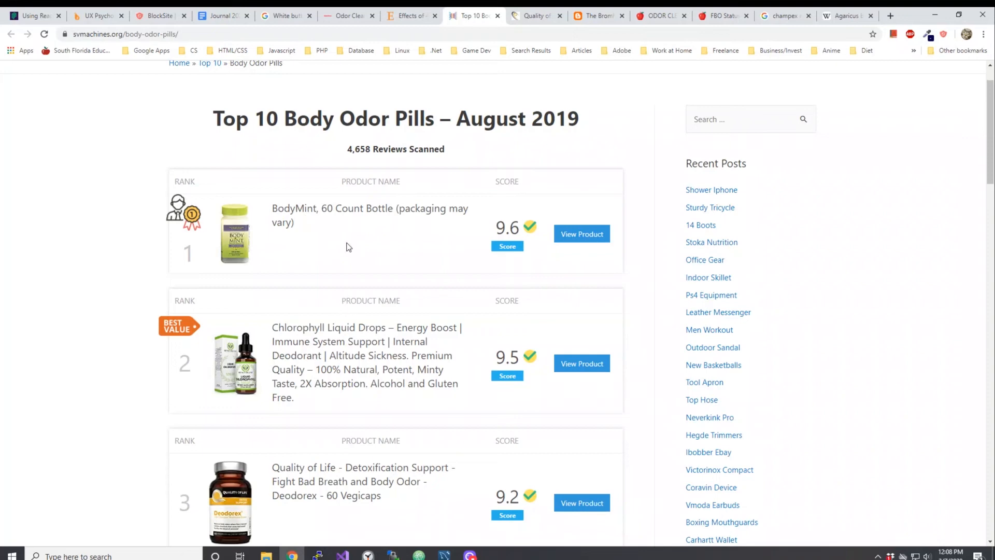
pyautogui.scroll(-3)
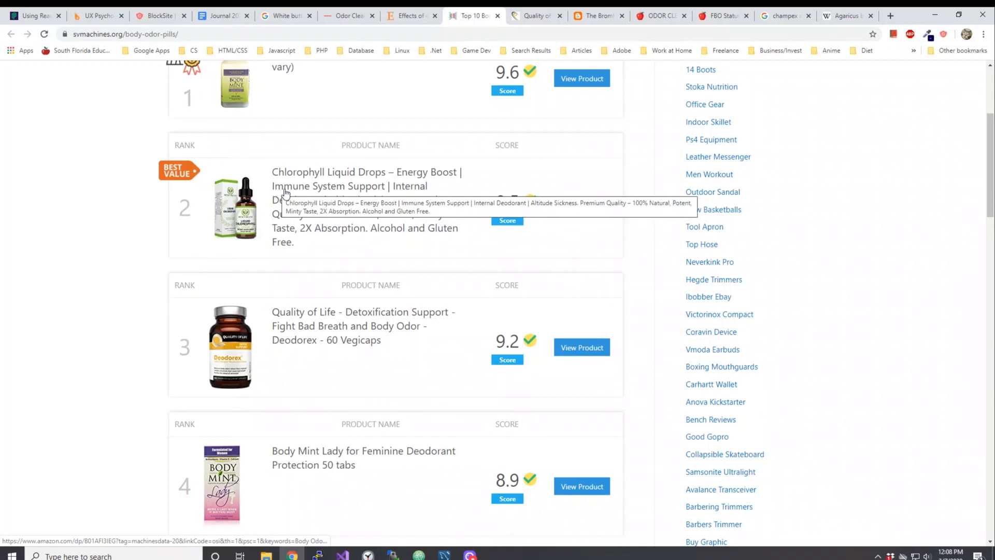
pyautogui.moveTo(299, 355)
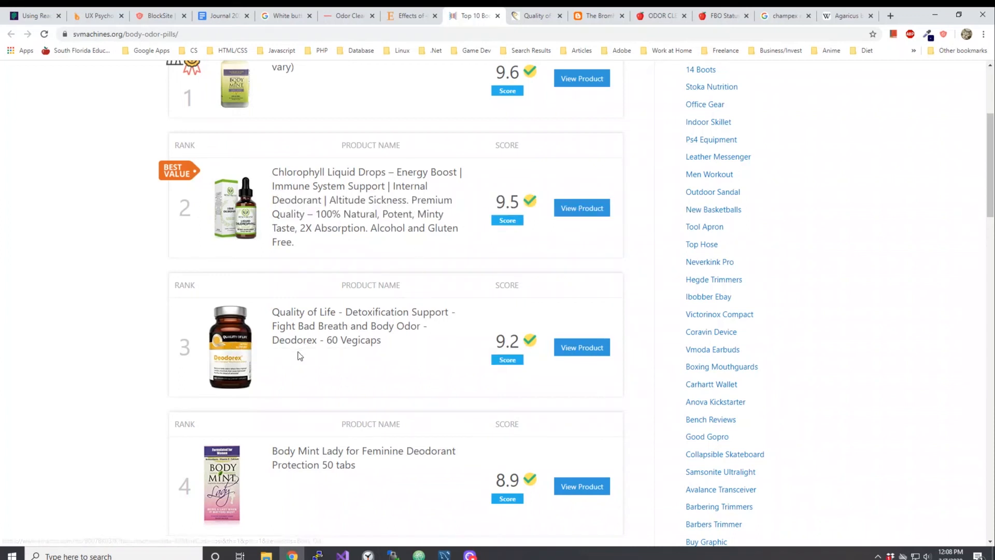
pyautogui.moveTo(275, 352)
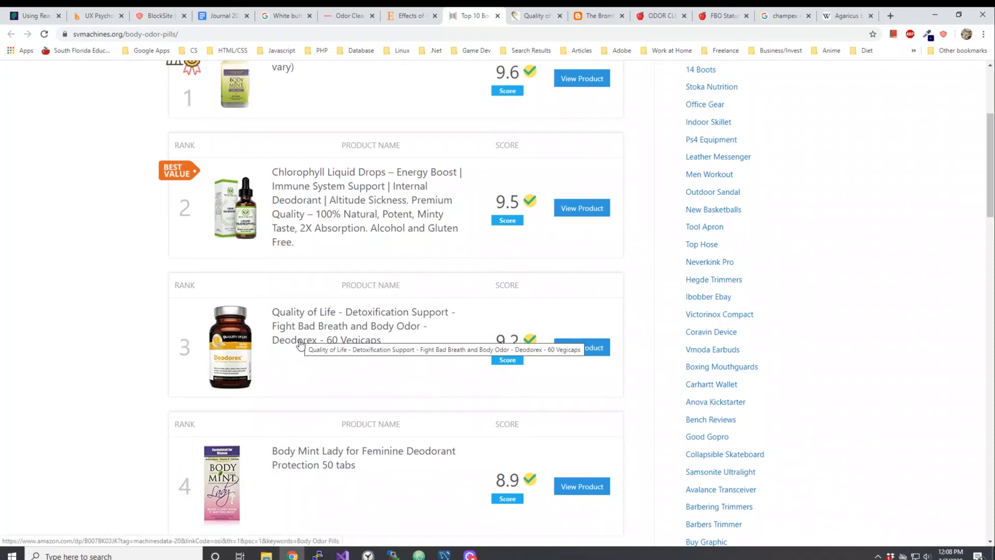
pyautogui.moveTo(577, 12)
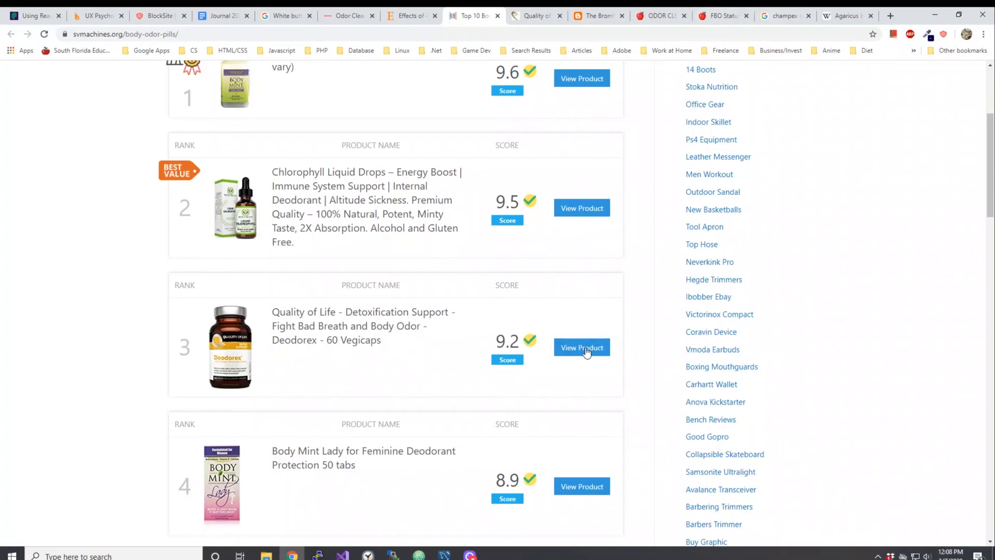
# View the rank-3 Deodorex 60 Vegicaps on Amazon and scroll its Champex extract description
pyautogui.click(580, 347)
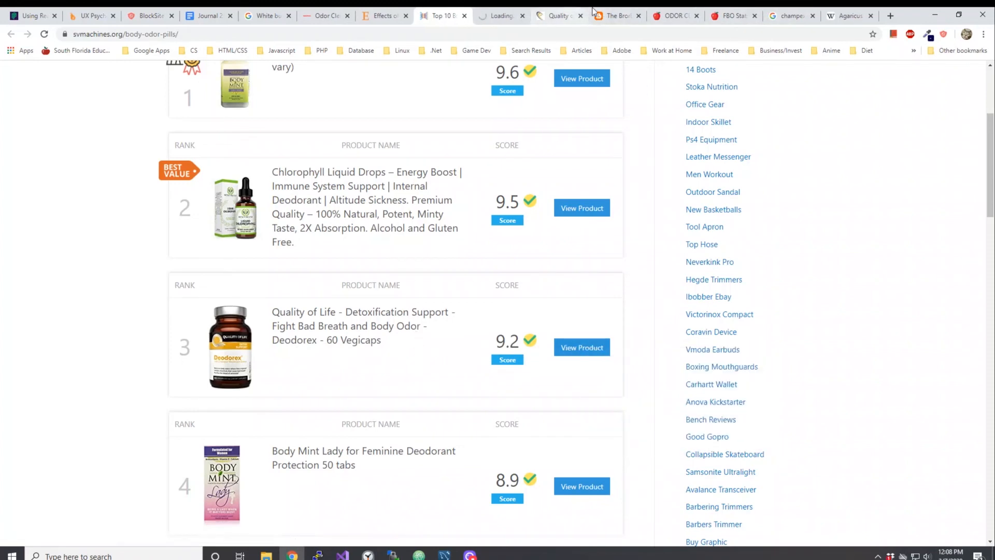
pyautogui.click(581, 347)
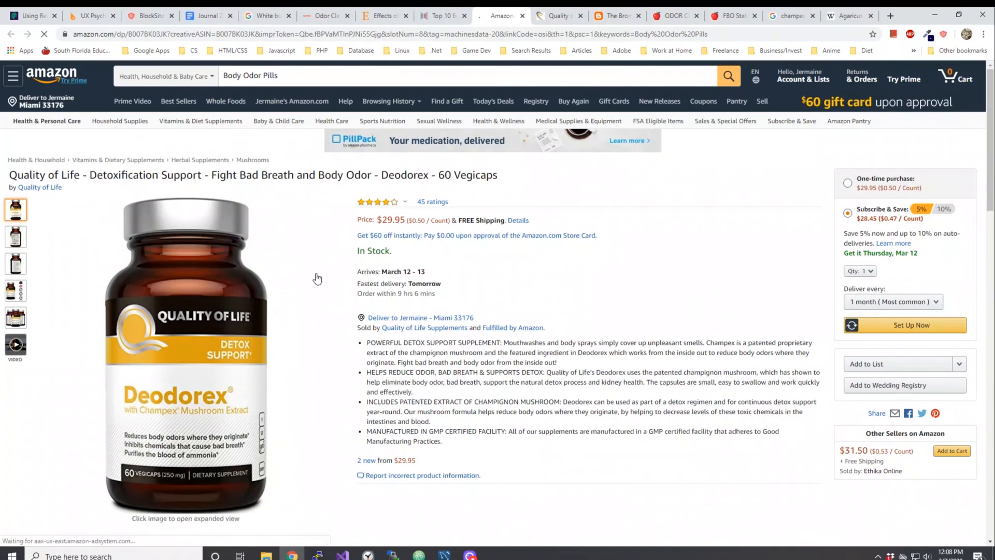
pyautogui.scroll(-3)
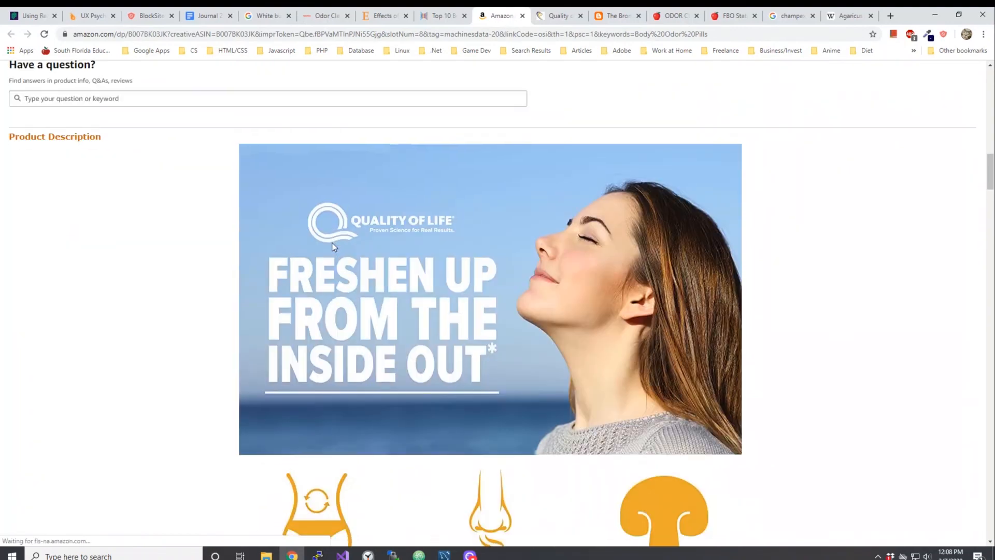
pyautogui.scroll(-3)
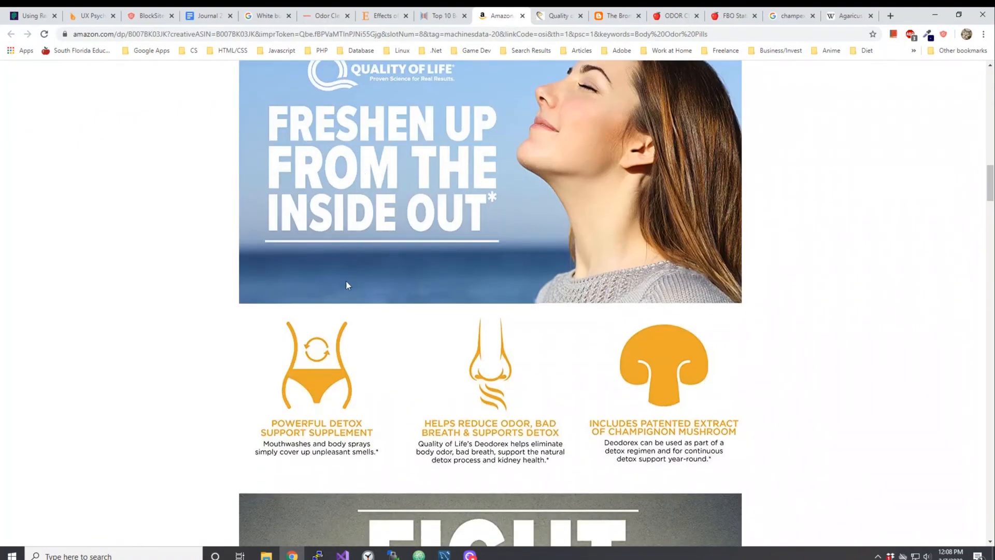
pyautogui.scroll(-3)
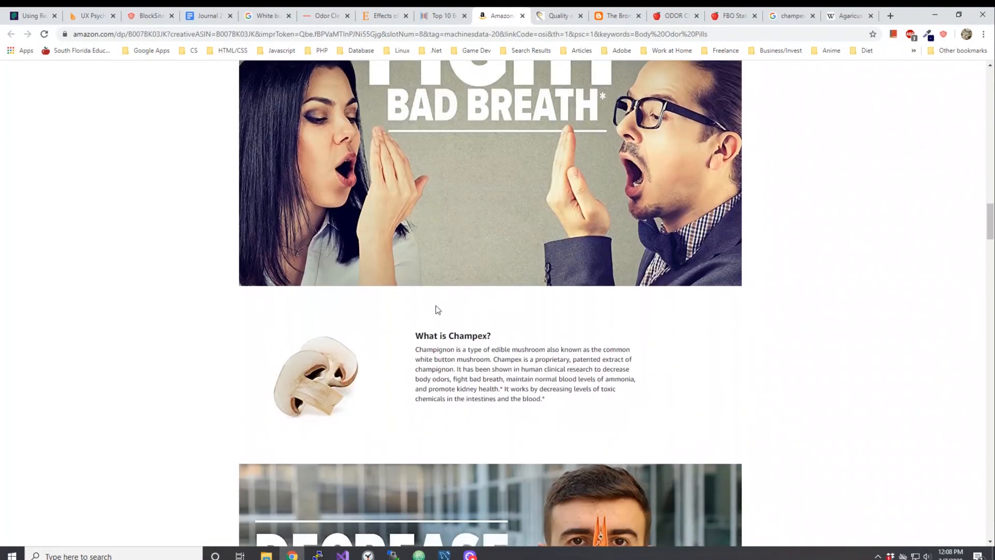
pyautogui.scroll(-3)
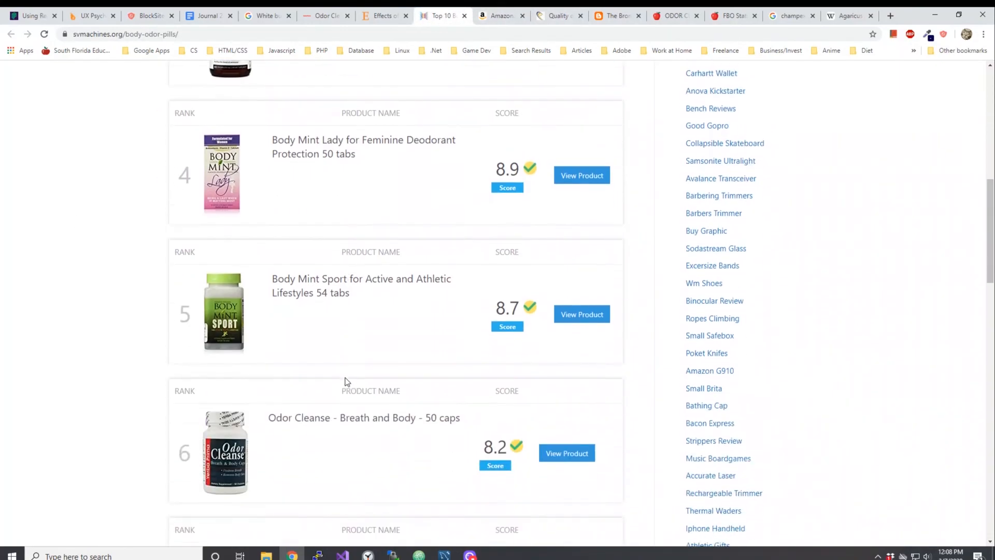
# Scroll down and back up through the body odor pills ranking list
pyautogui.scroll(-3)
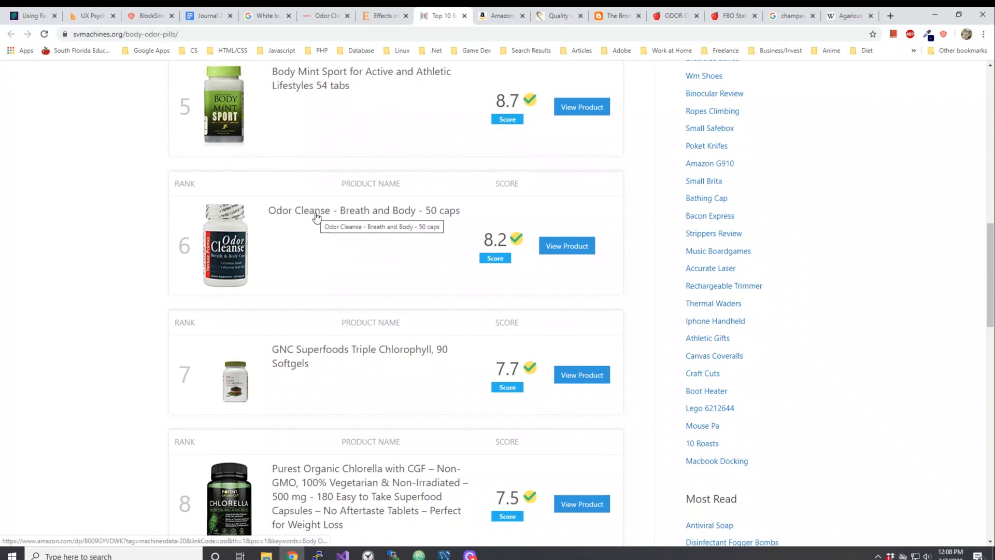
pyautogui.moveTo(311, 259)
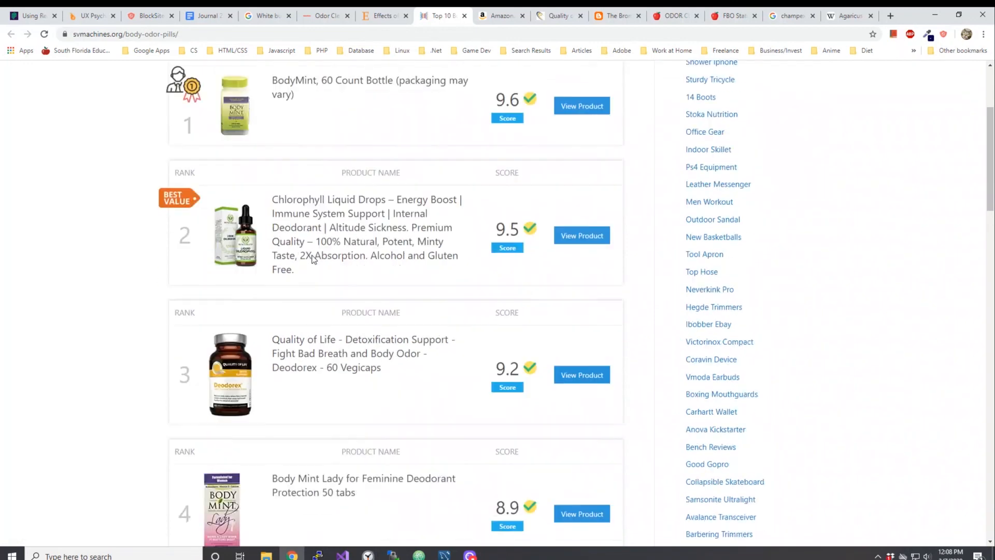
pyautogui.scroll(3)
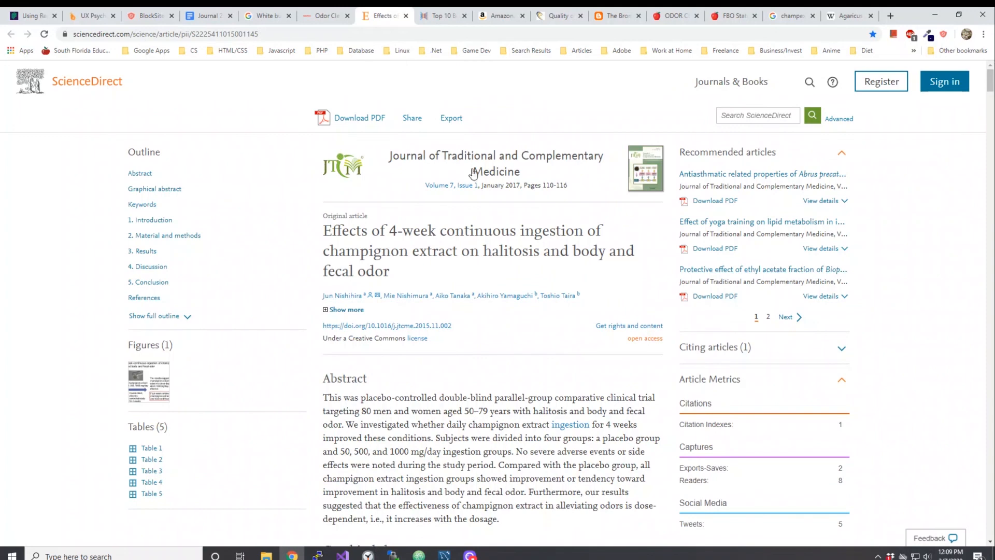
pyautogui.moveTo(379, 259)
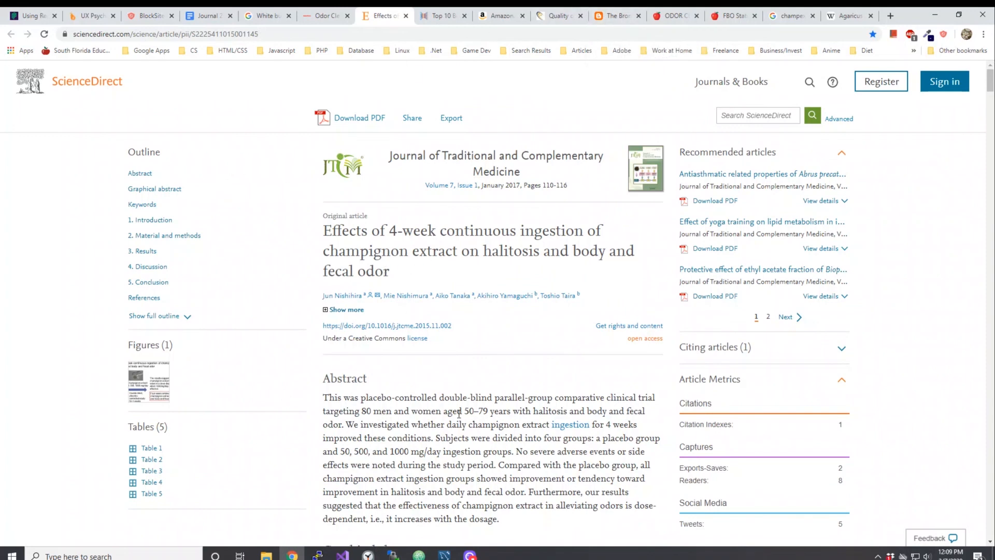
pyautogui.moveTo(439, 391)
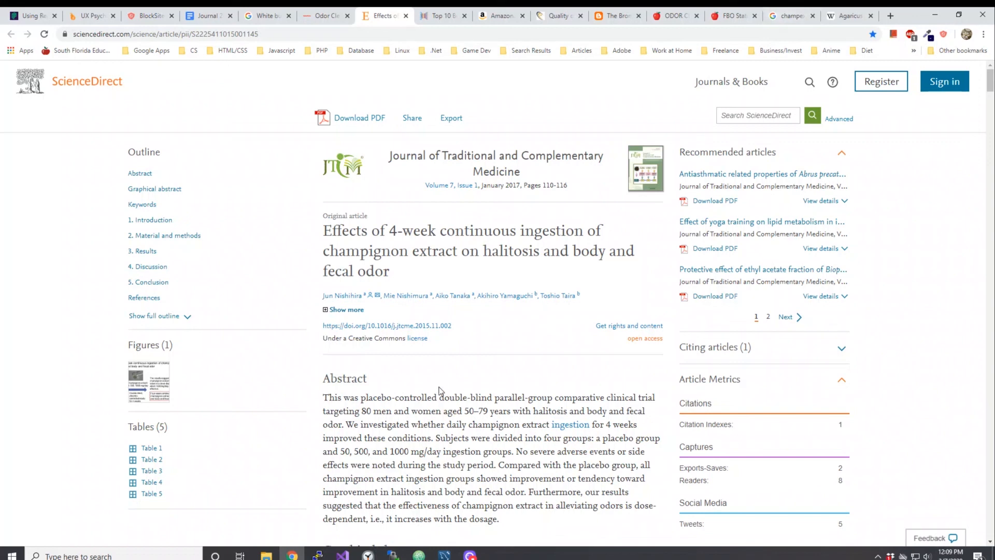
pyautogui.moveTo(480, 462)
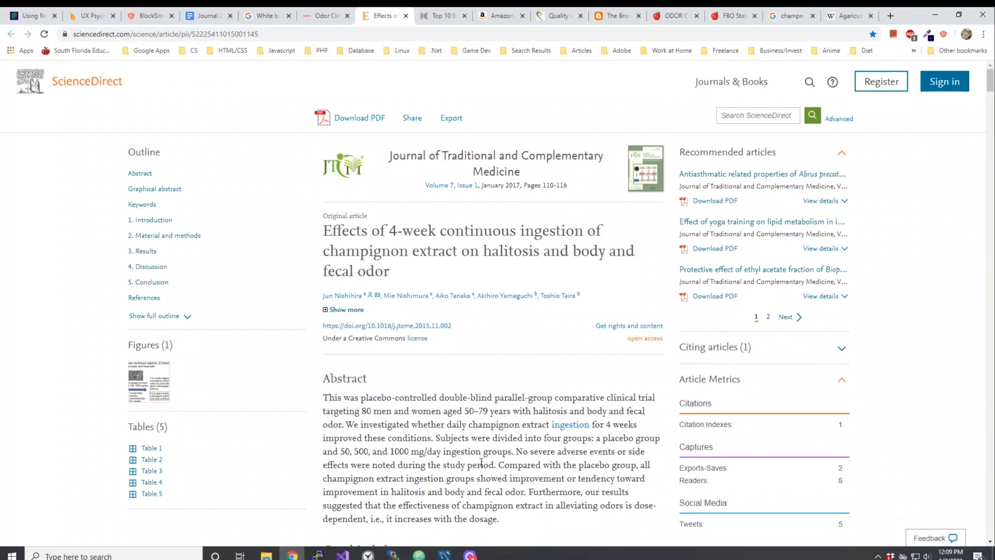